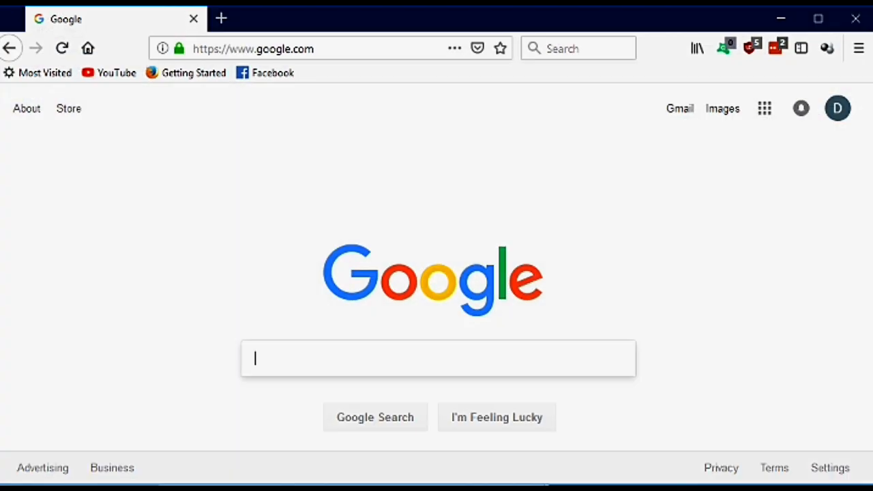
mouse_move(393, 346)
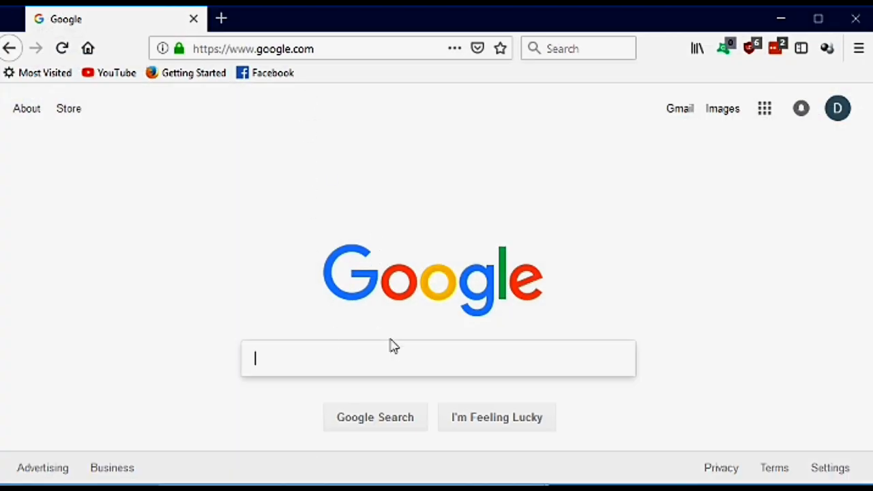
- Search Google for 'Source Audio' in Firefox
type("Source Audio")
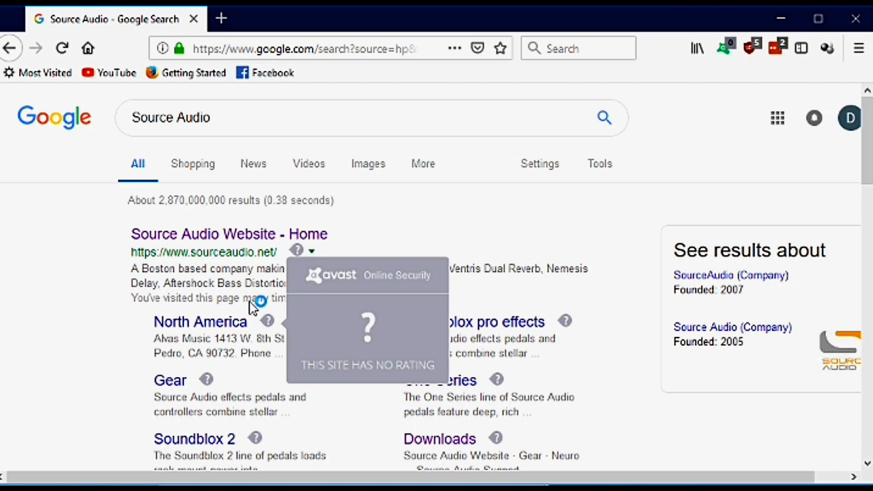
- Open the Source Audio Downloads page, view Firmware, then return to Software downloads
left_click(229, 234)
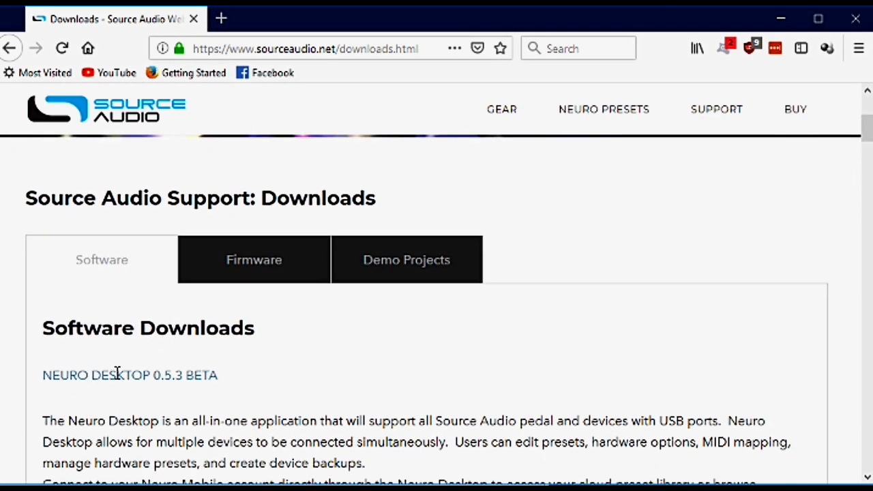
left_click(254, 259)
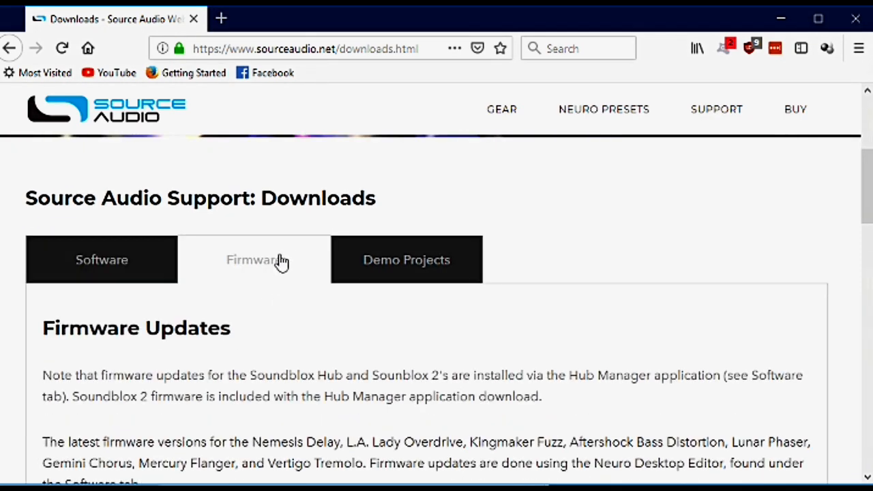
left_click(101, 260)
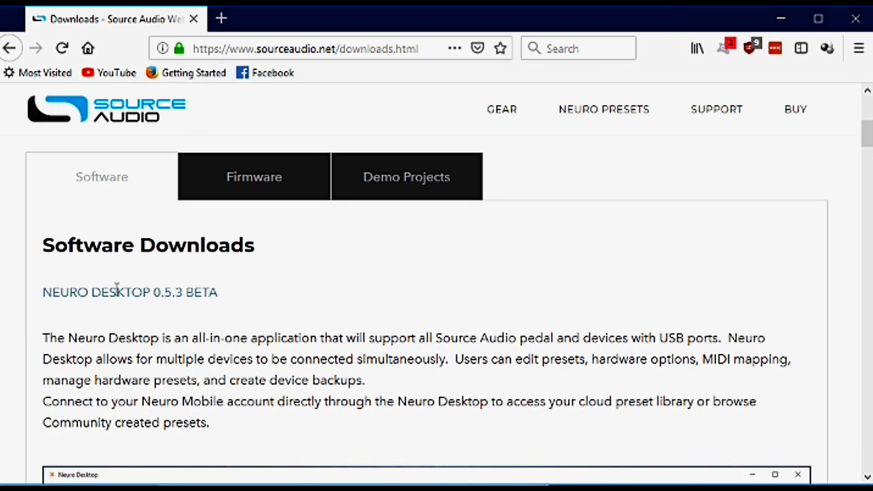
mouse_move(204, 299)
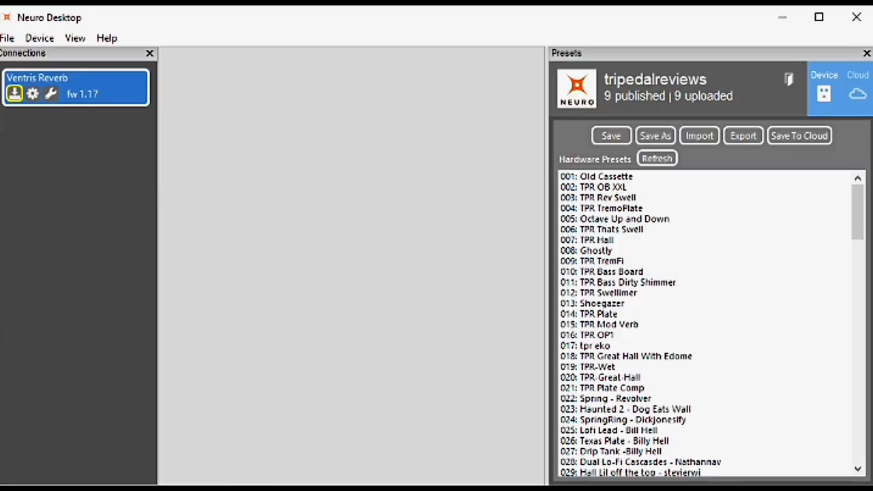
mouse_move(133, 58)
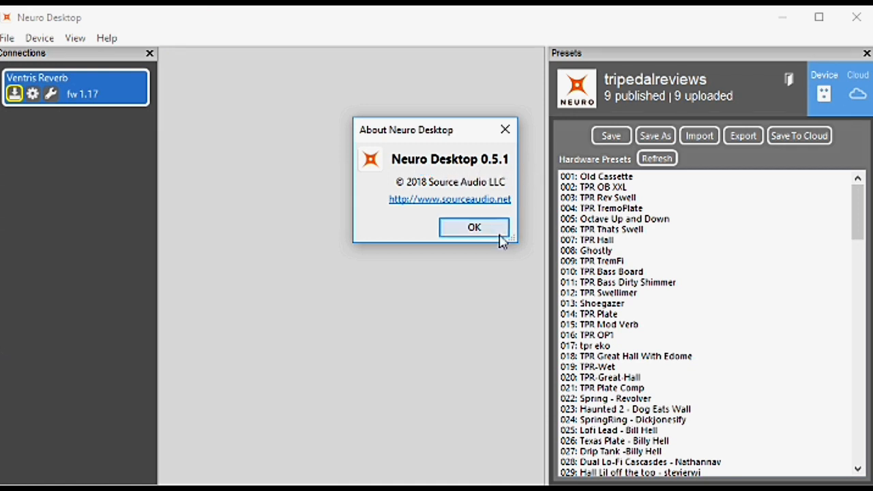
left_click(474, 227)
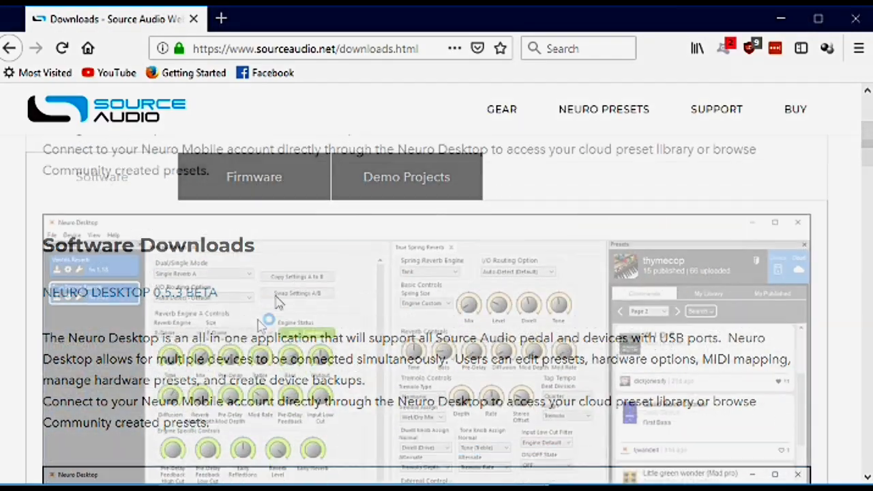
- Download the Neuro Desktop 0.5.3 Windows installer zip and open it
scroll("down", 3)
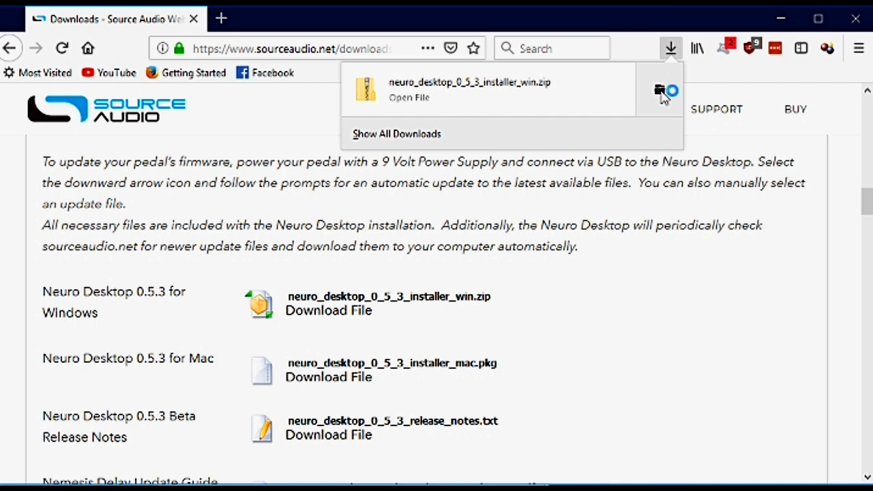
left_click(657, 89)
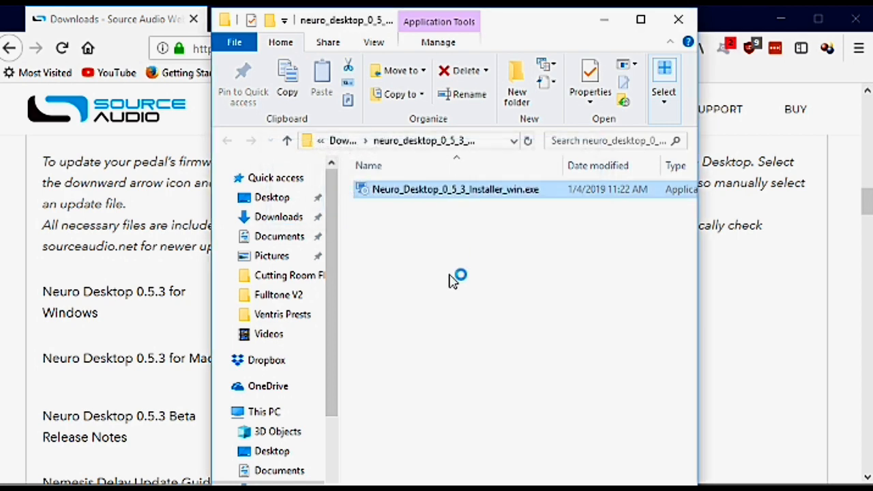
- Run Neuro_Desktop_0_5_3_Installer_win.exe and advance the setup wizard through Install
double_click(448, 189)
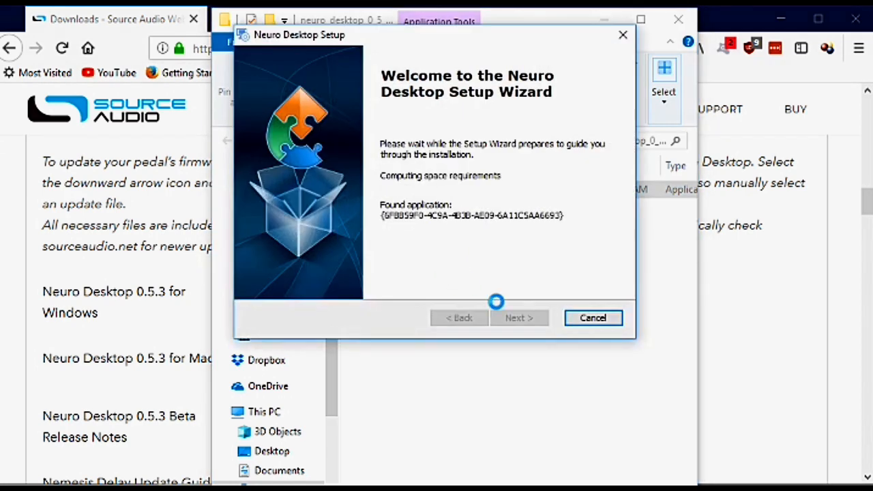
left_click(518, 318)
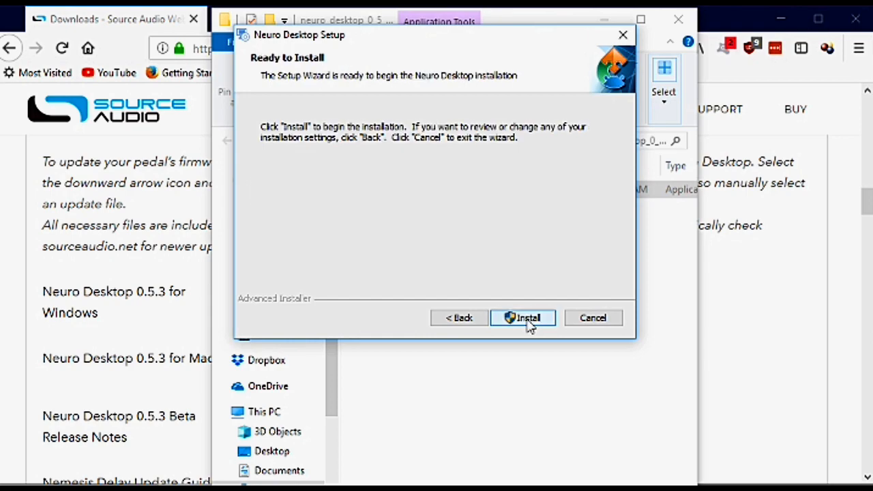
left_click(523, 318)
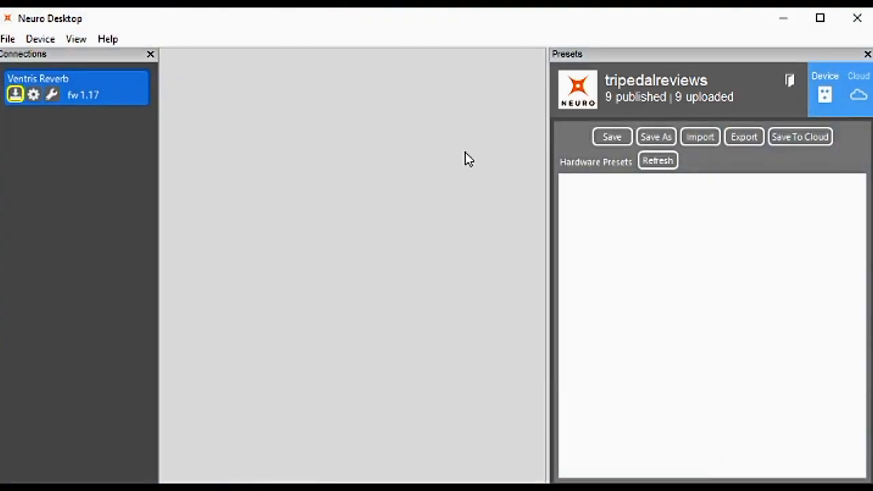
mouse_move(111, 49)
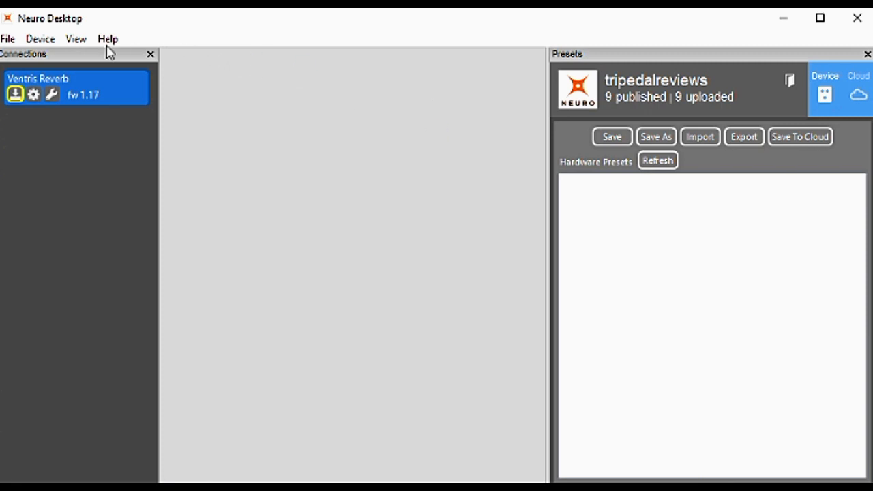
left_click(108, 38)
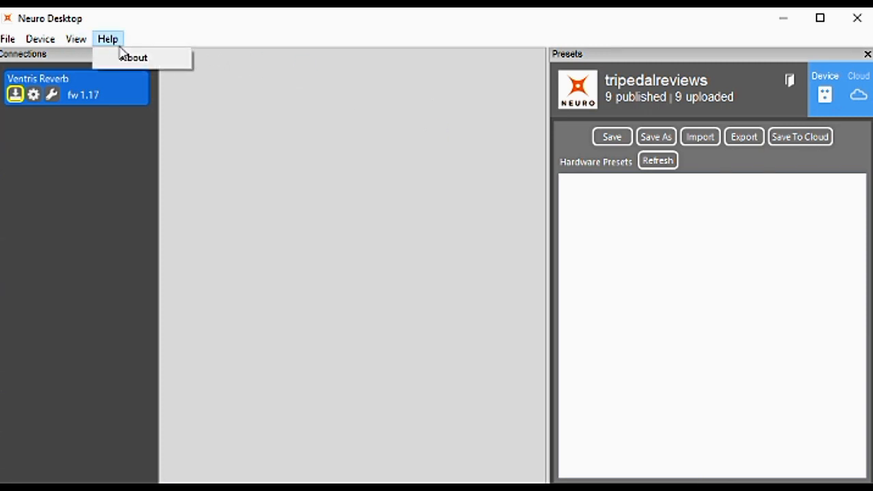
left_click(134, 58)
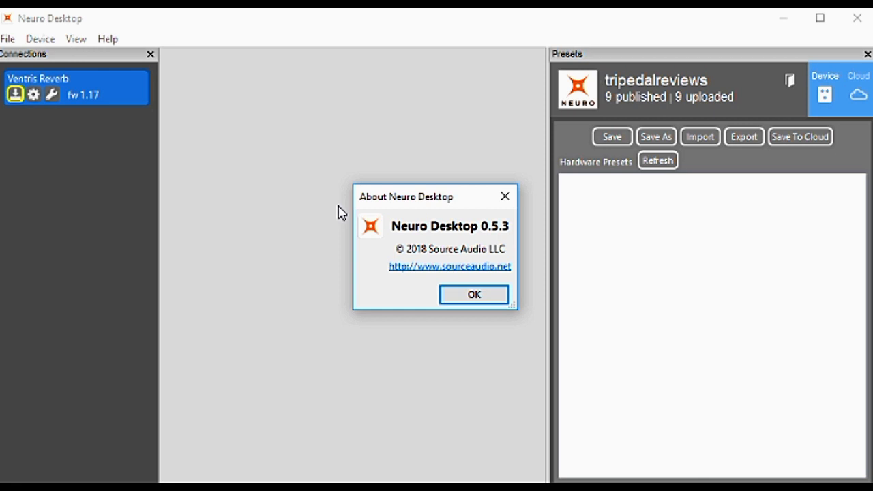
mouse_move(472, 234)
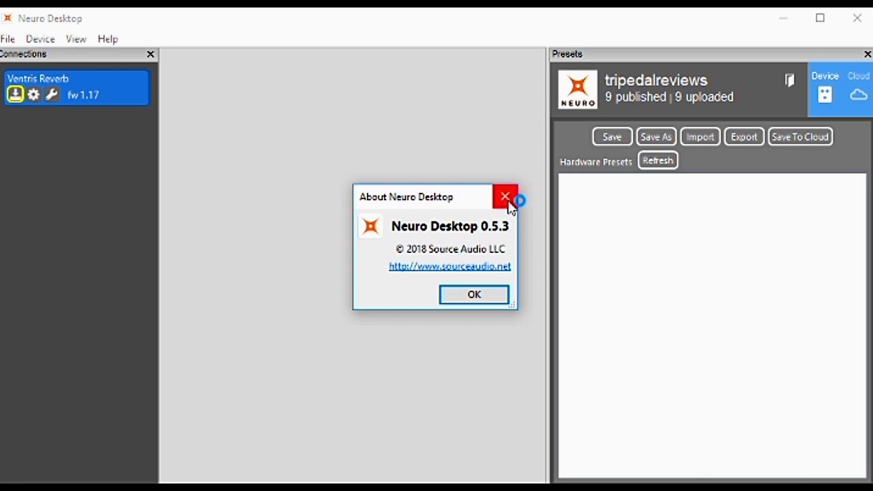
left_click(503, 197)
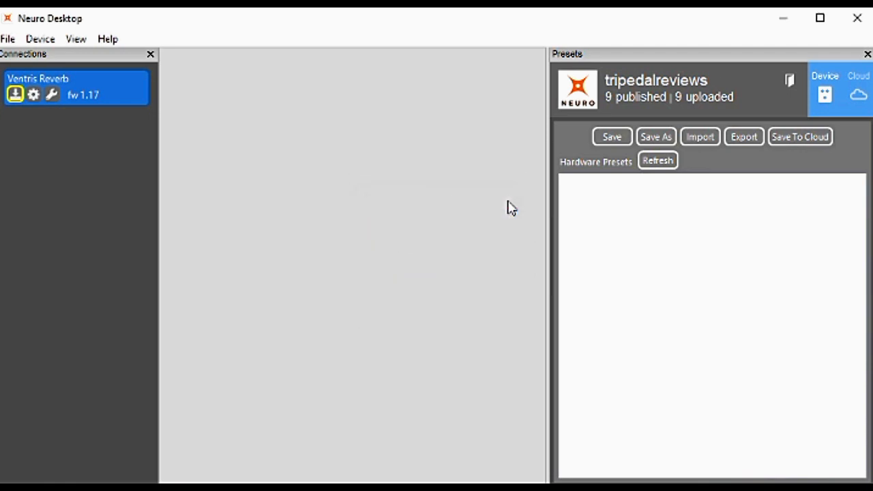
mouse_move(144, 142)
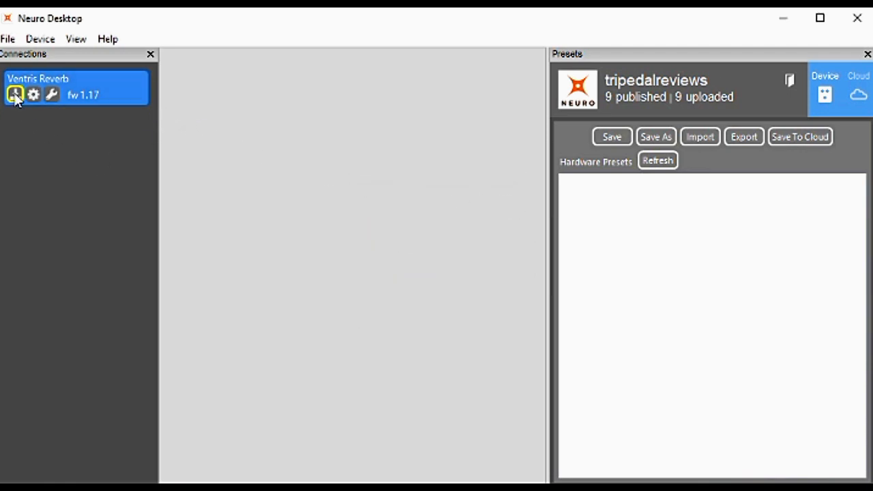
mouse_move(14, 94)
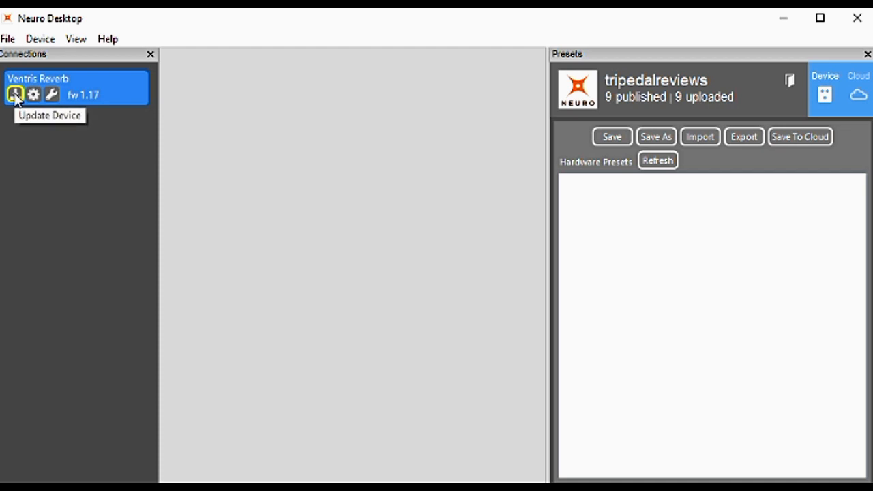
- Download and apply the Ventris Reverb 1.18 firmware update, acknowledging the completion notices
left_click(15, 95)
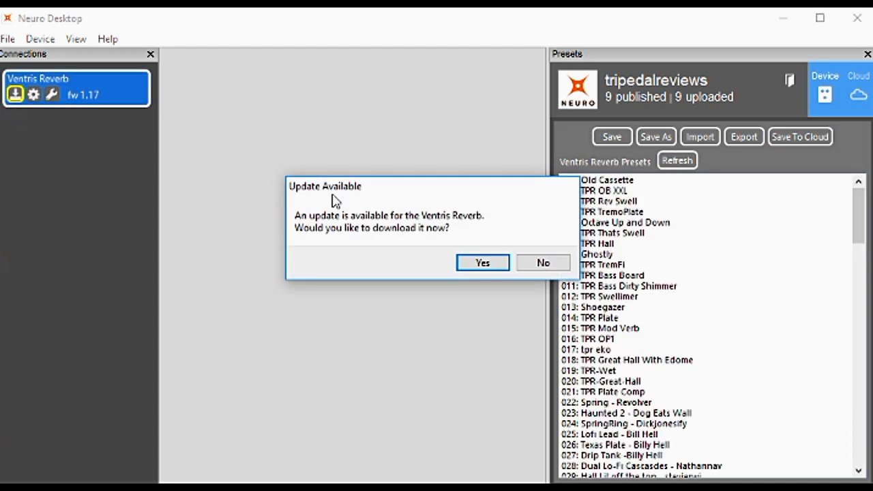
mouse_move(447, 232)
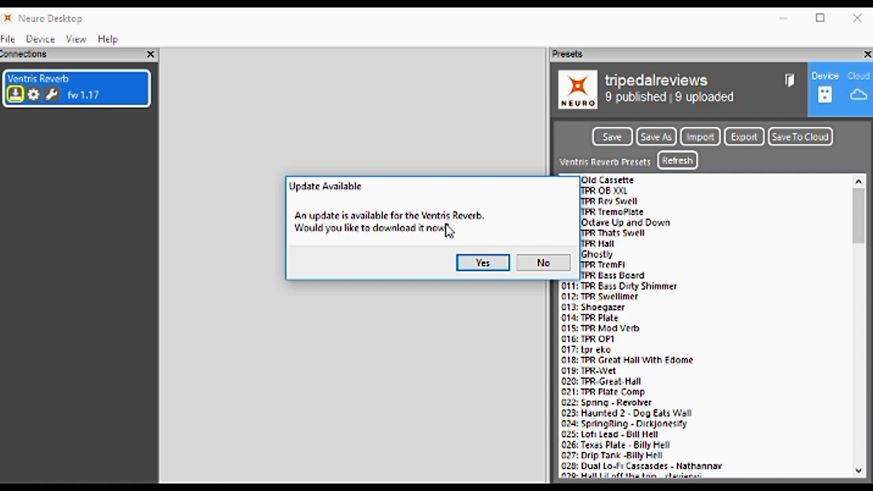
left_click(482, 262)
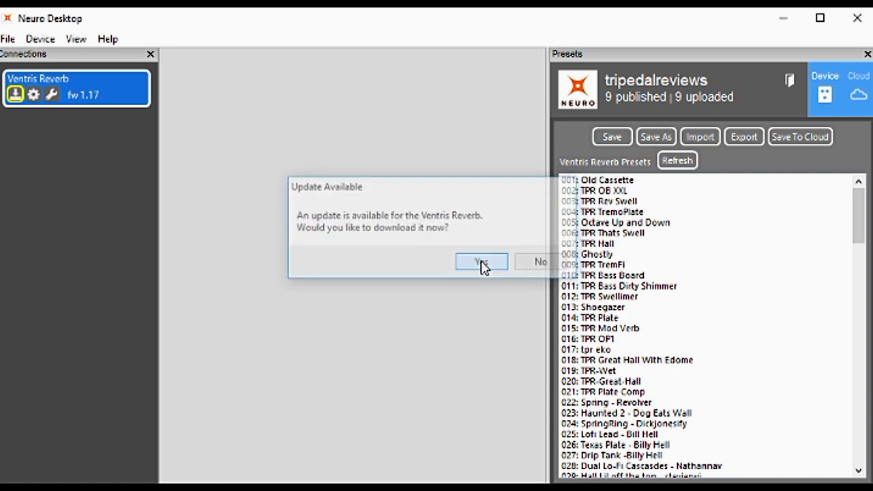
left_click(481, 261)
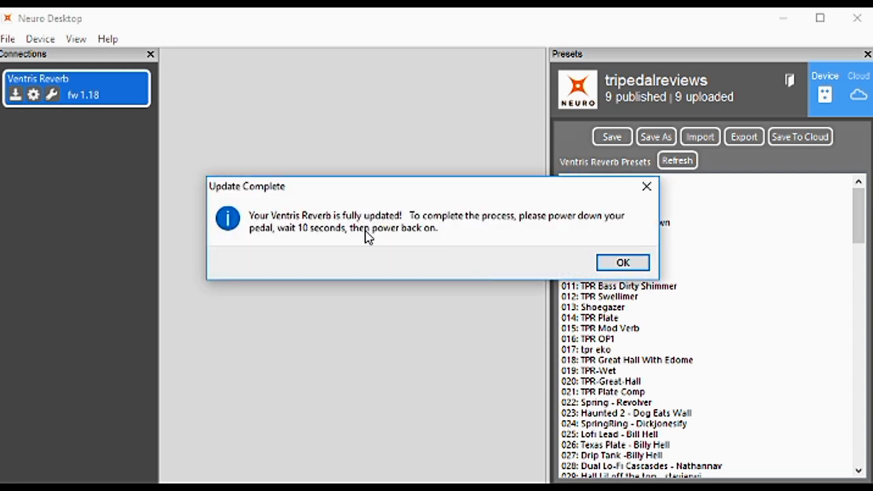
mouse_move(442, 230)
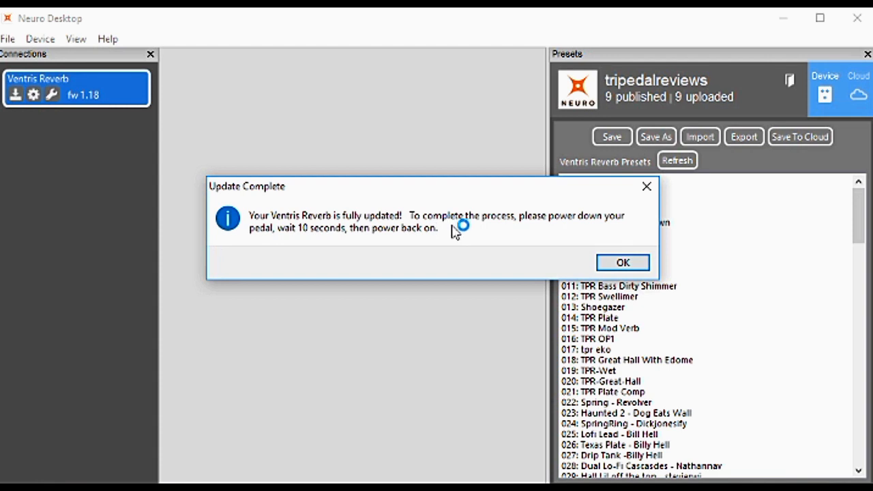
mouse_move(470, 239)
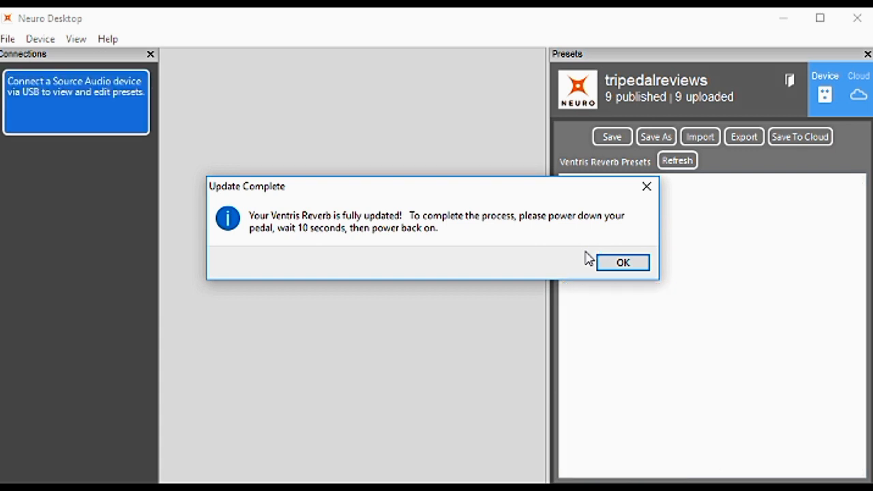
left_click(597, 251)
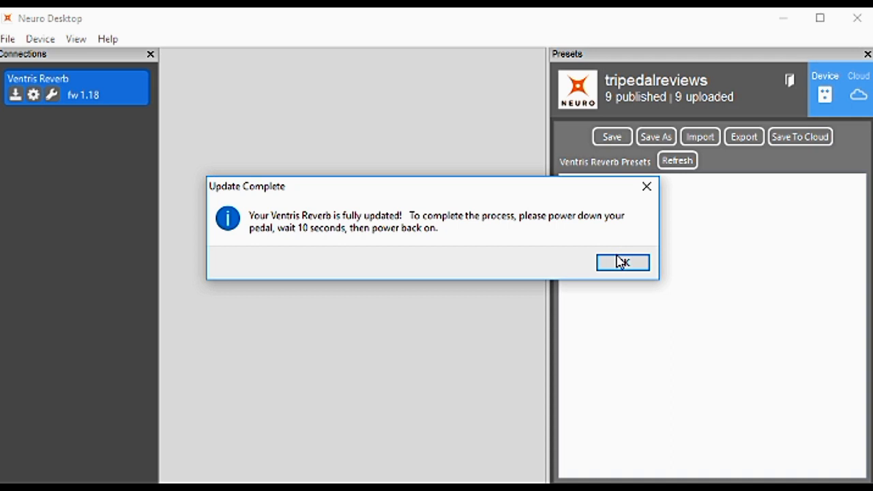
left_click(624, 262)
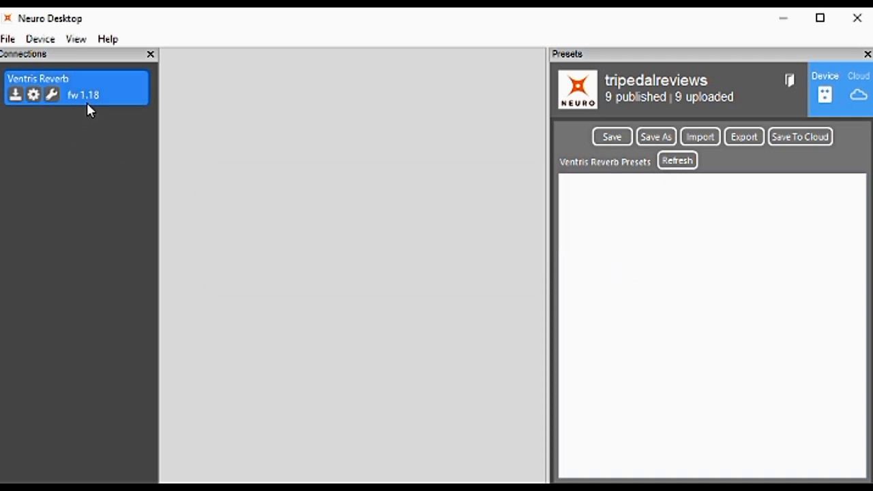
mouse_move(174, 171)
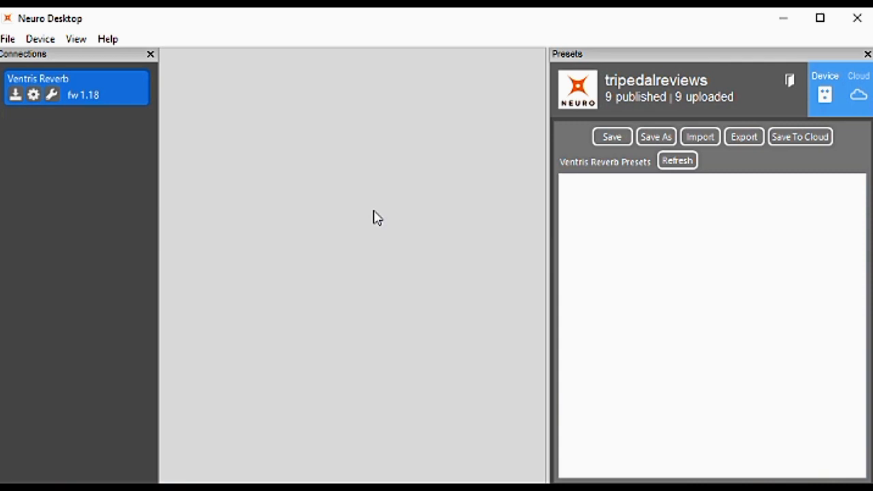
mouse_move(378, 215)
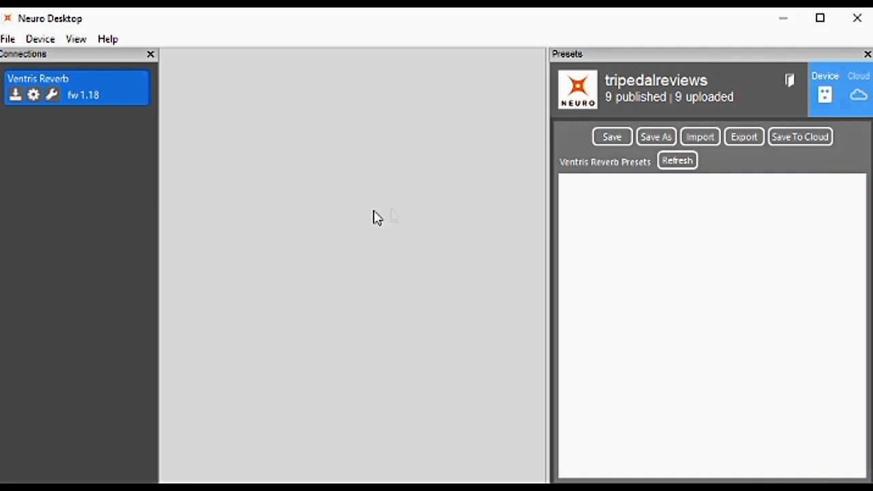
mouse_move(431, 217)
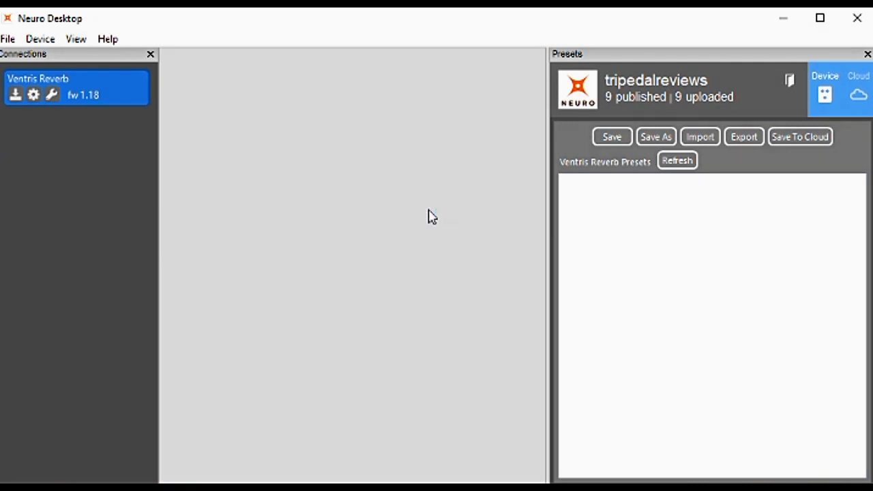
mouse_move(66, 105)
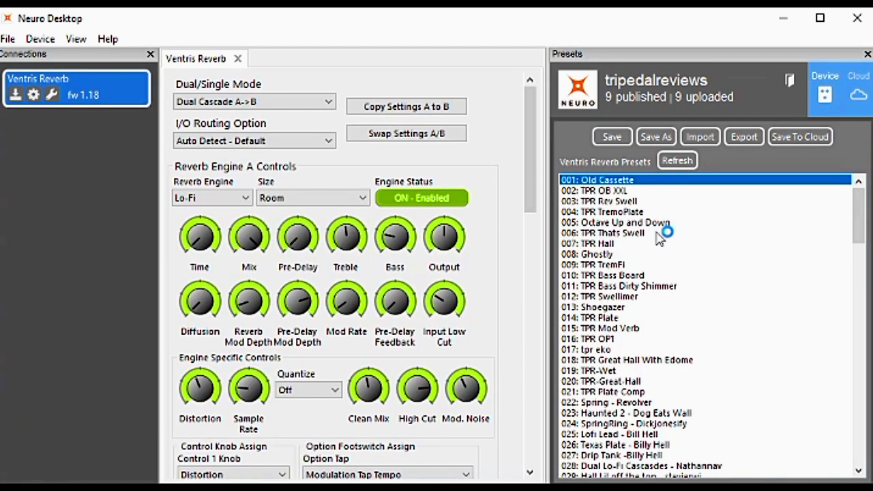
scroll("down", 3)
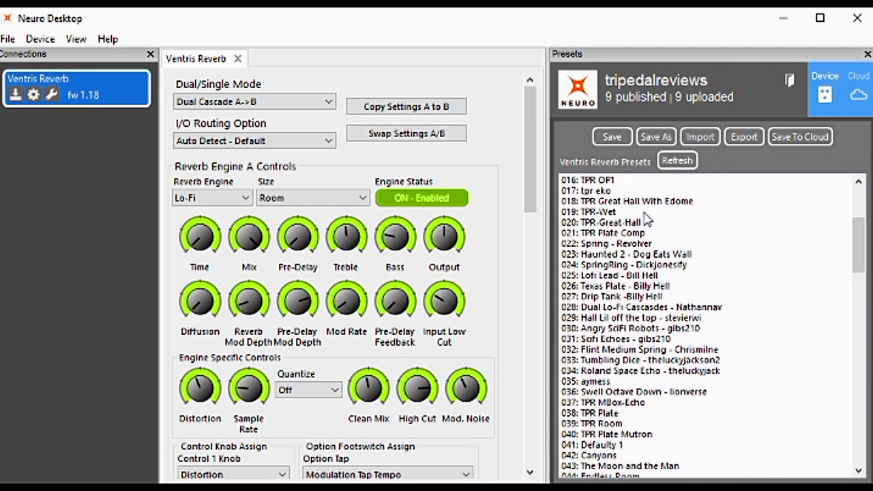
scroll("down", 3)
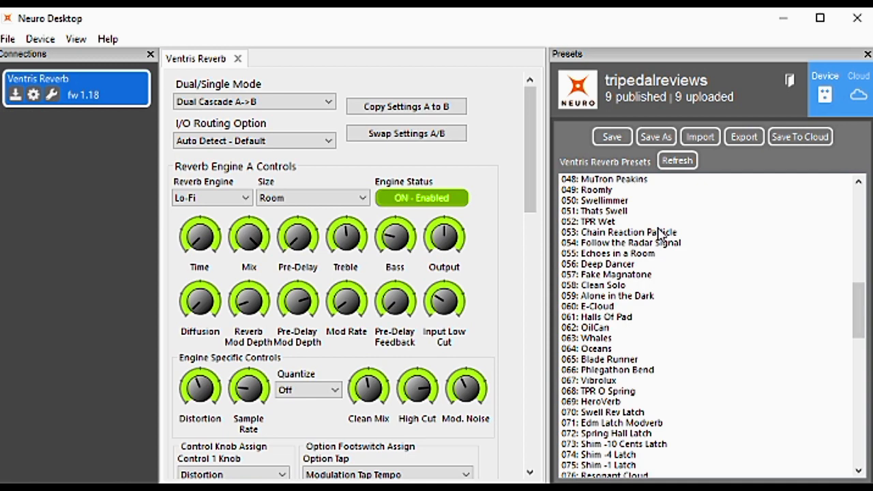
scroll("down", 3)
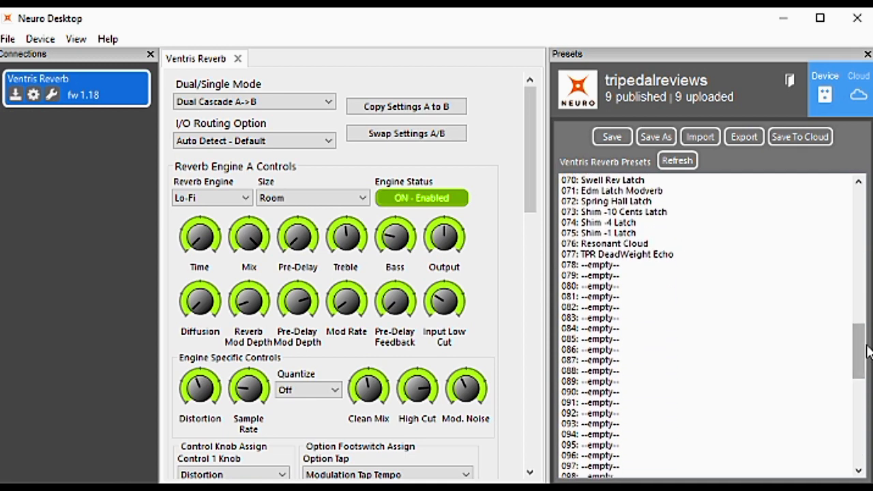
scroll("down", 3)
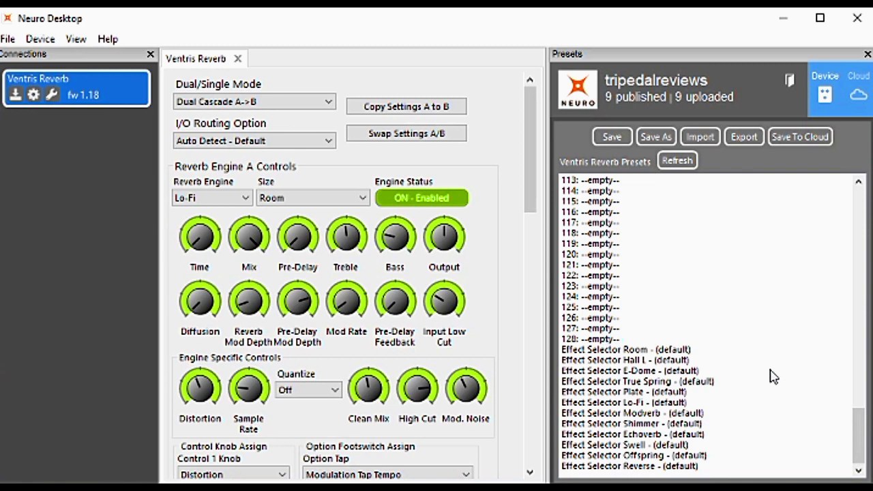
mouse_move(864, 440)
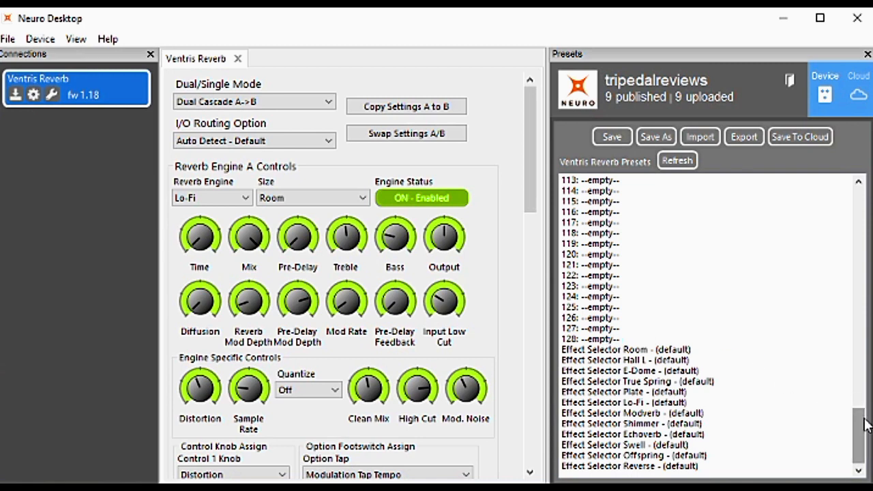
mouse_move(707, 402)
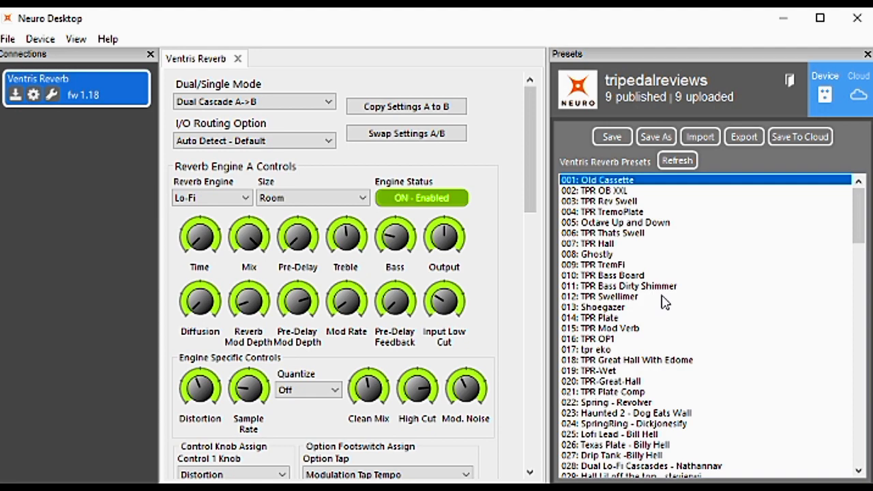
scroll("down", 3)
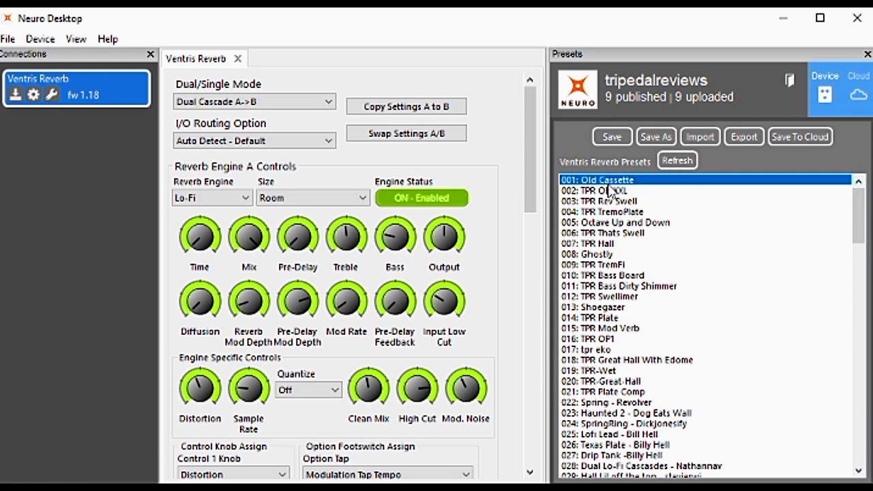
mouse_move(626, 200)
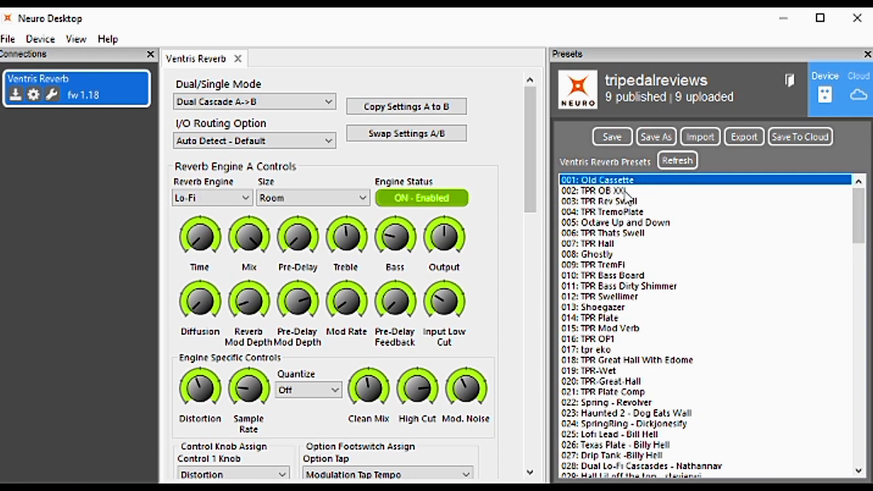
- Load presets 002 TPR OB XXL, 005 Octave Up and Down, and 006 TPR That's Swell
left_click(607, 191)
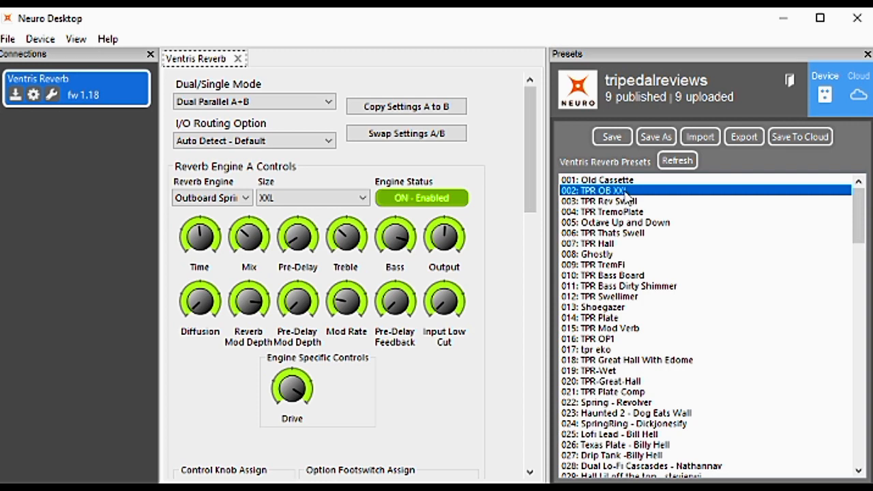
mouse_move(622, 224)
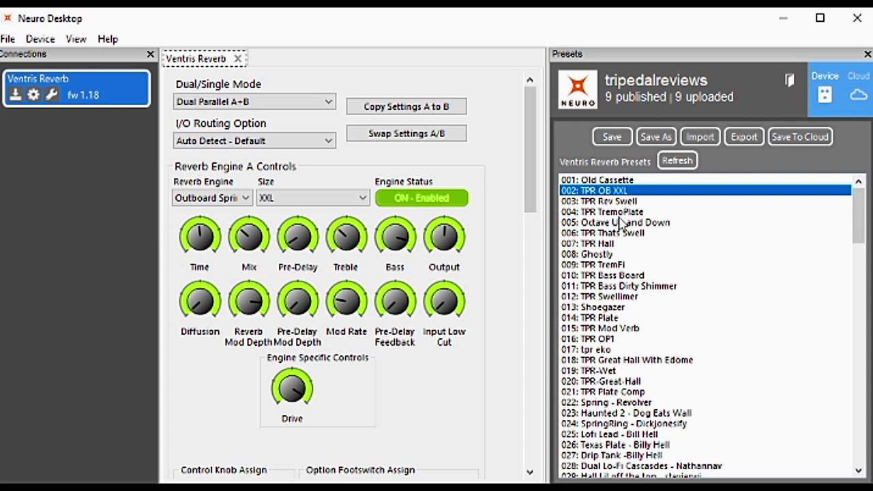
left_click(625, 222)
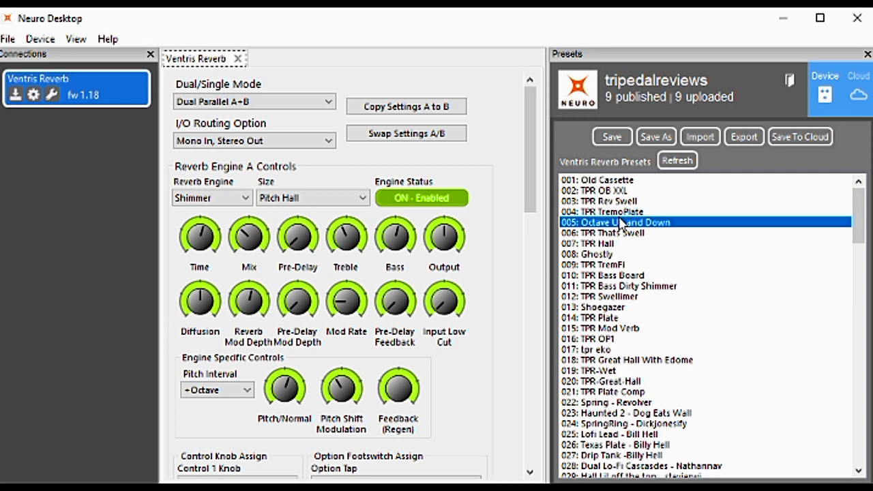
left_click(617, 233)
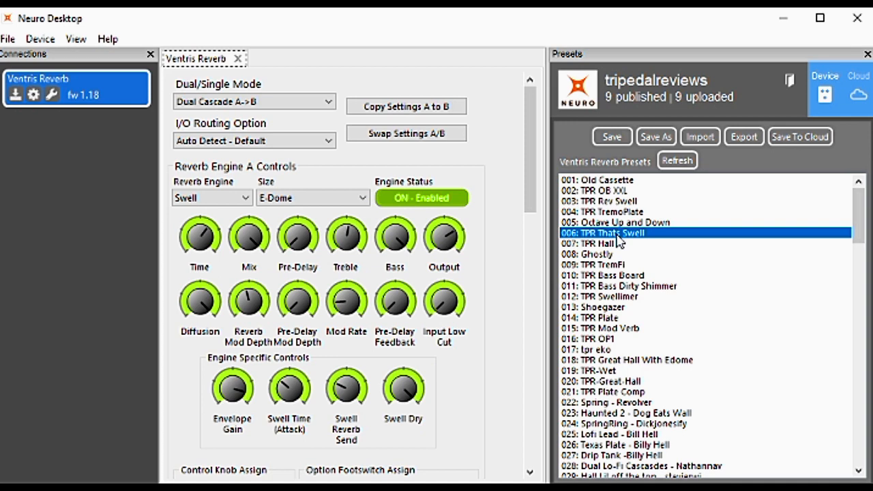
mouse_move(629, 248)
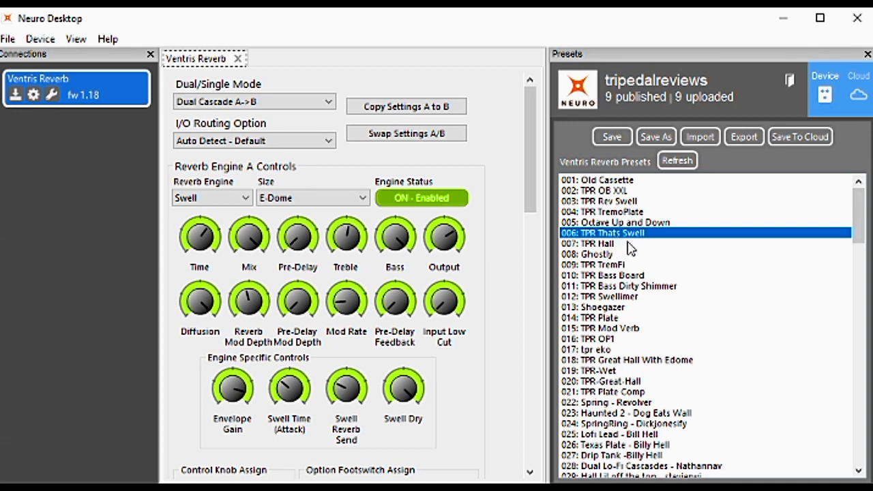
- Load preset 070 Swell Rev Latch and Save As into empty slot 081
scroll("down", 3)
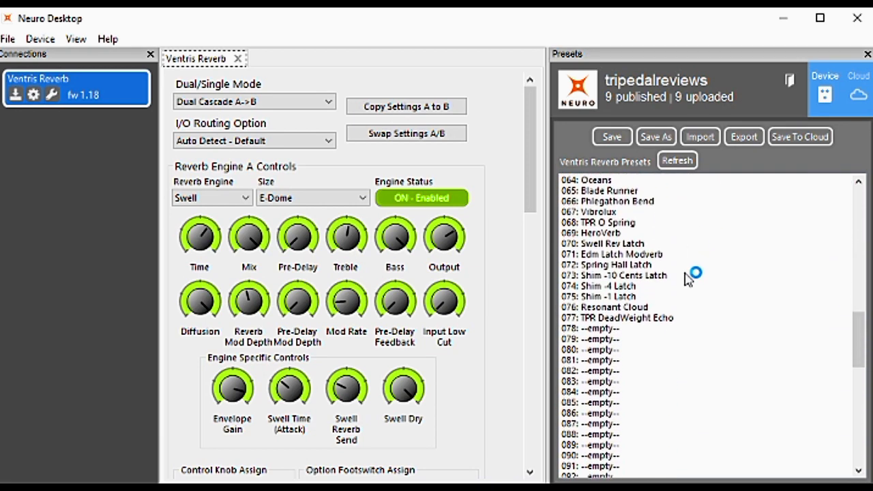
mouse_move(641, 285)
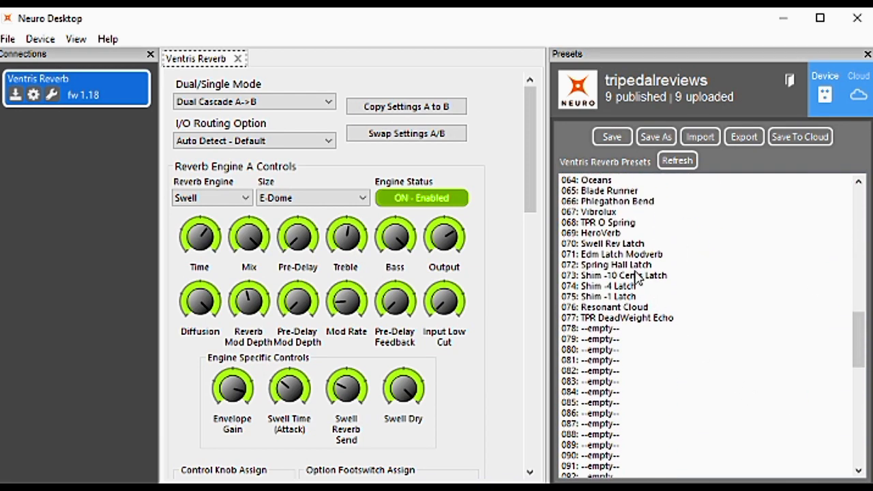
left_click(605, 243)
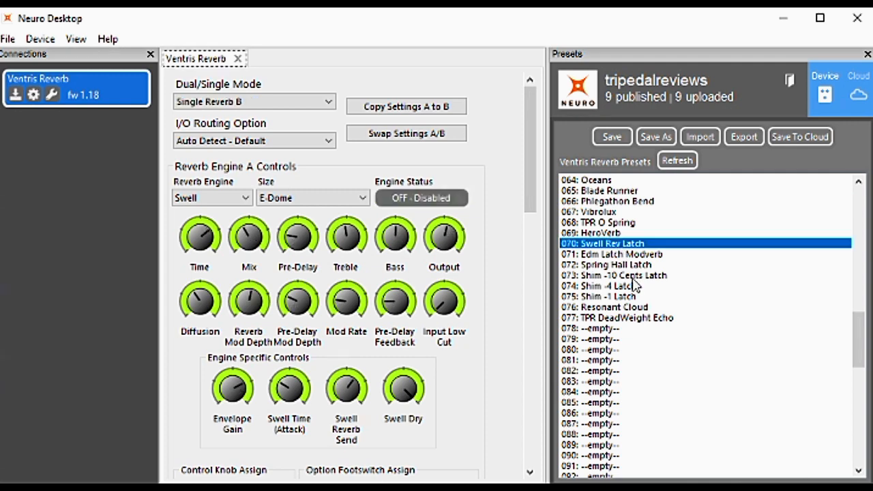
left_click(656, 136)
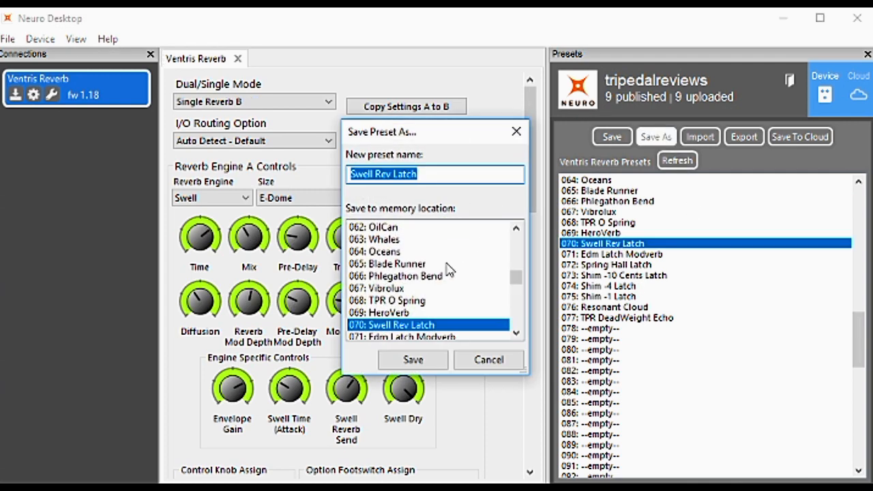
scroll("down", 3)
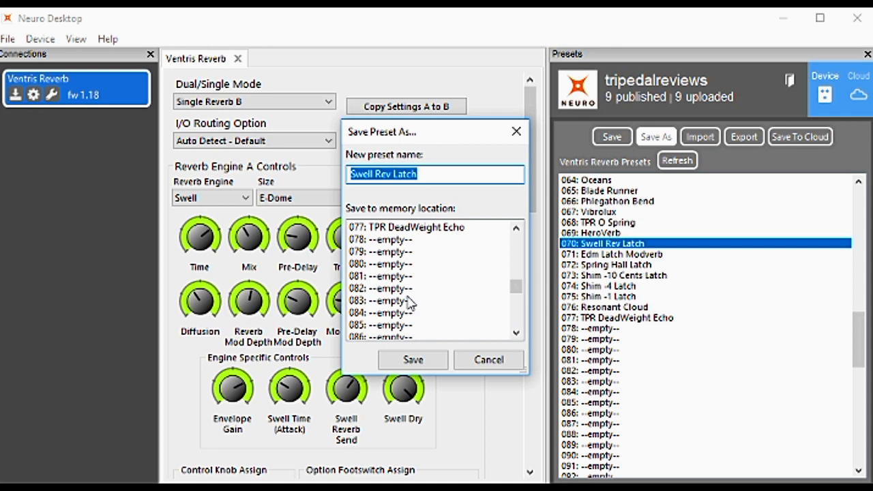
left_click(394, 276)
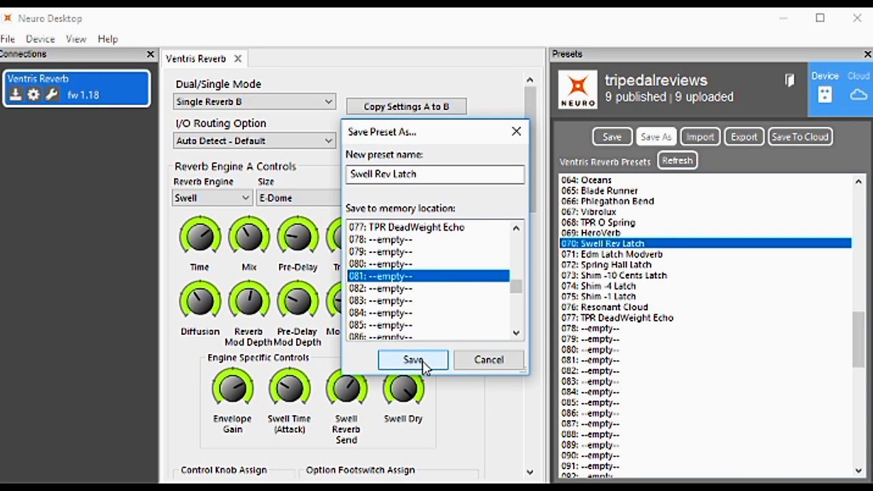
left_click(413, 360)
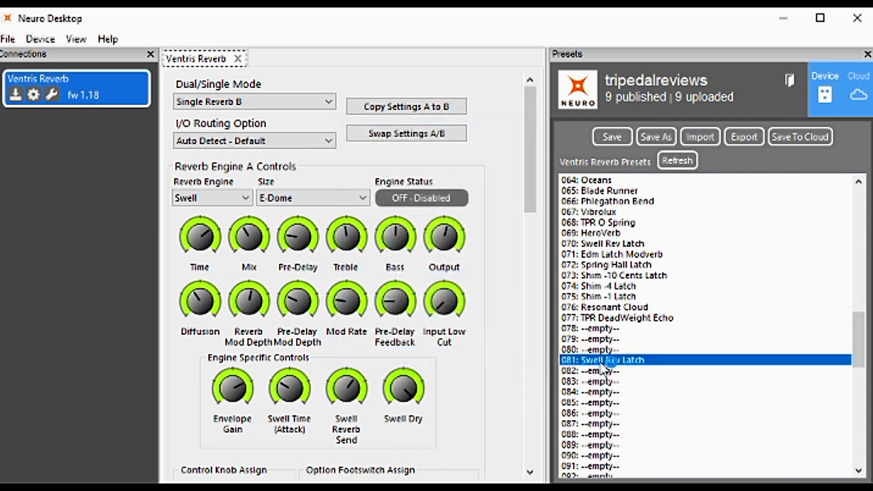
- Erase the preset in slot 081, then load preset 003 TPR Rev Swell
right_click(608, 360)
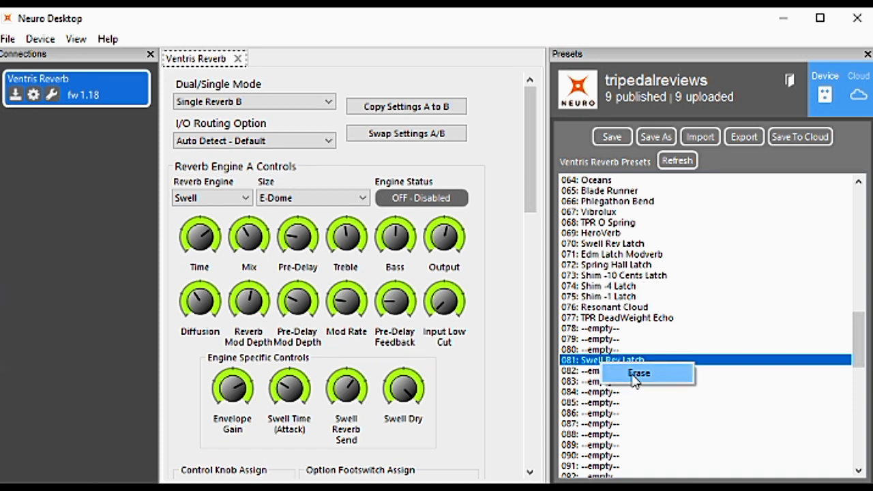
left_click(644, 373)
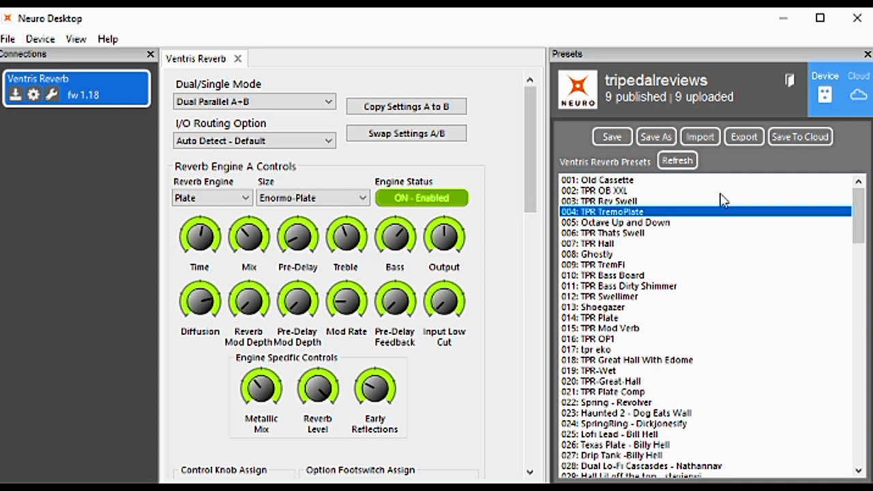
left_click(607, 201)
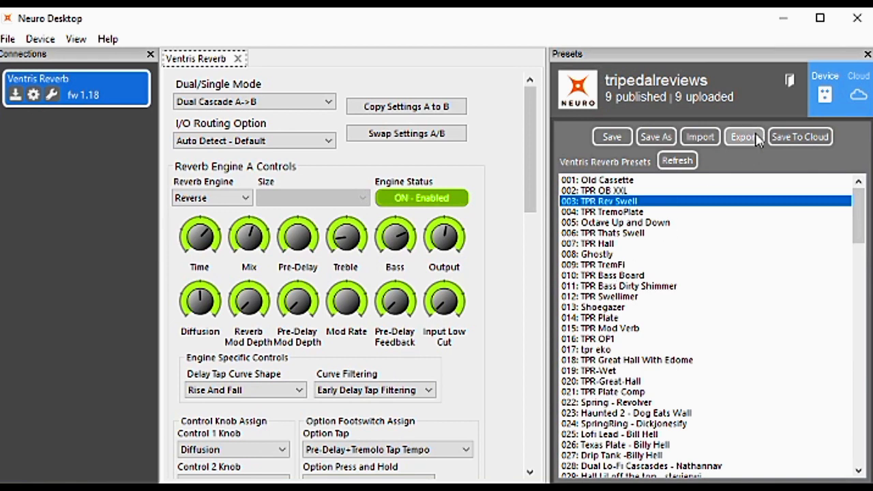
- Export TPR Rev Swell to a preset file named 'TPR Preset'
left_click(743, 136)
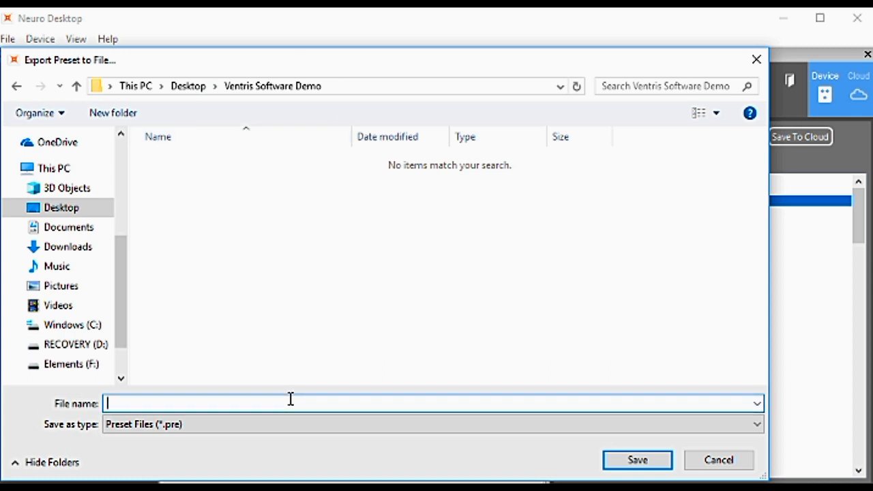
type("TPR Preset")
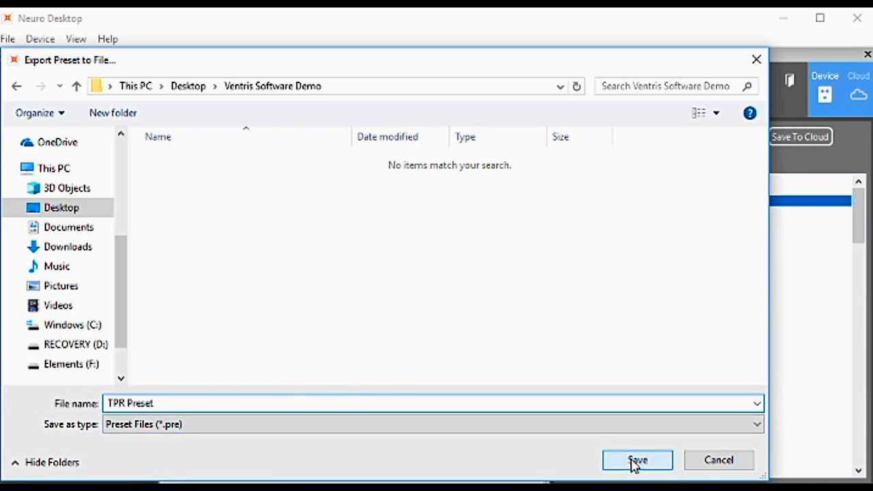
left_click(638, 460)
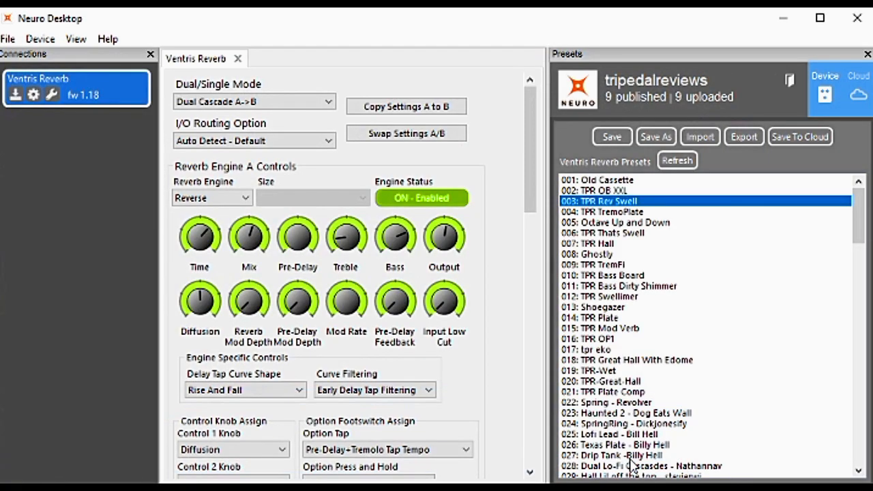
scroll("down", 3)
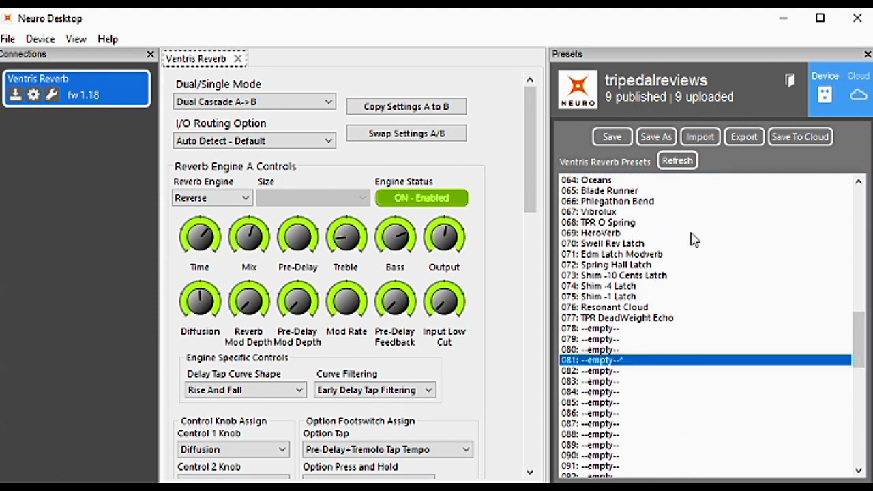
- Import TPR Preset.pre from the Ventris Software Demo folder
left_click(700, 137)
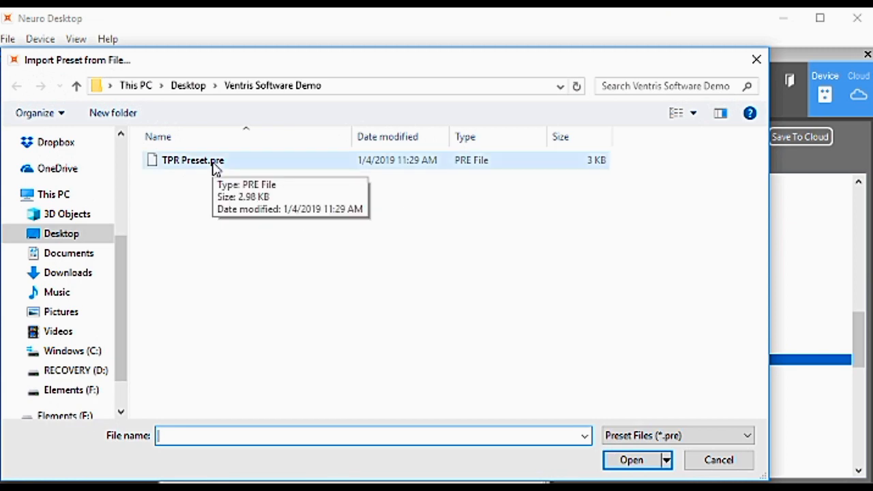
left_click(634, 460)
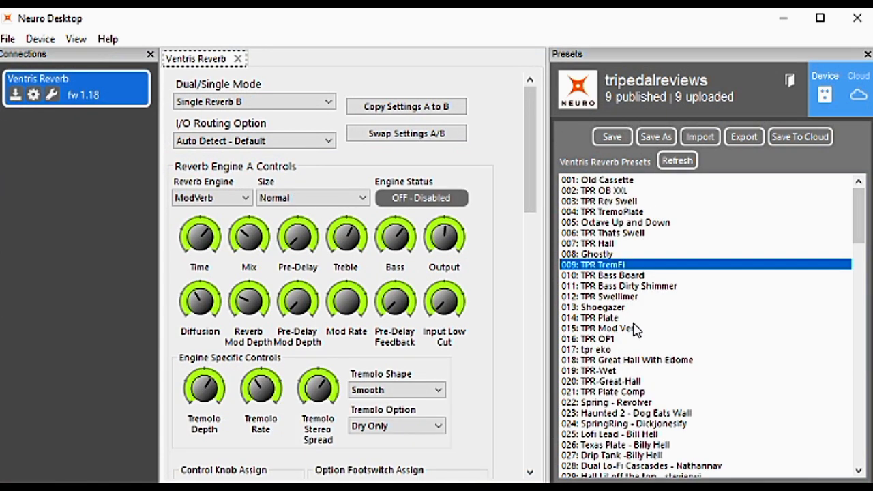
mouse_move(642, 327)
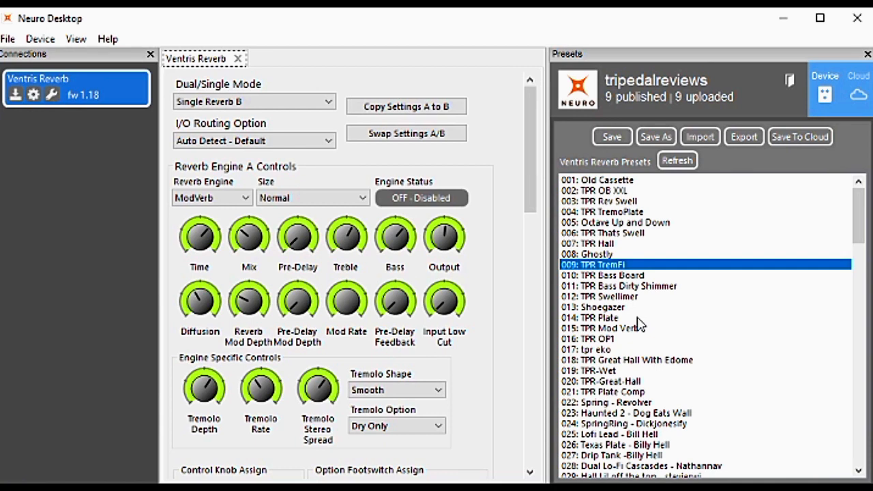
mouse_move(636, 275)
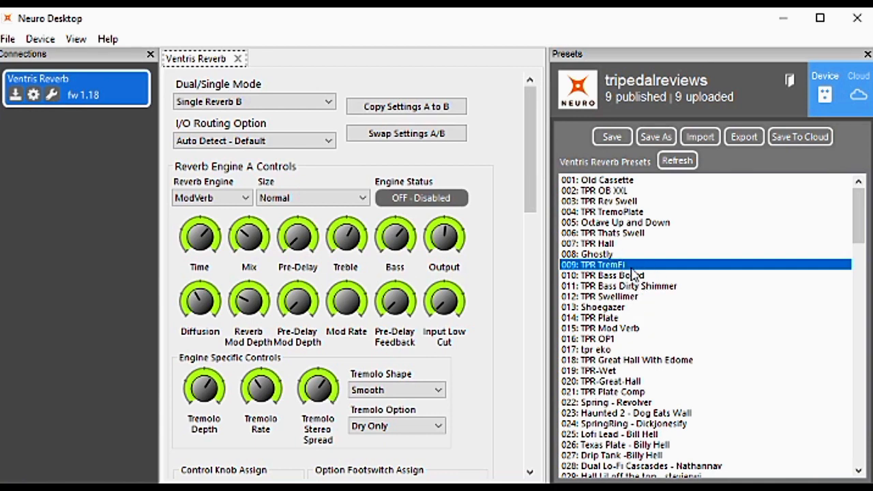
mouse_move(646, 278)
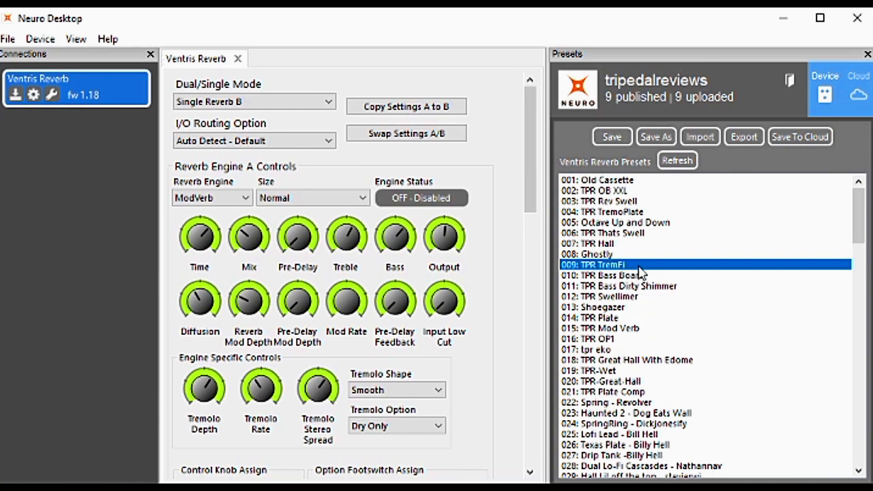
mouse_move(788, 142)
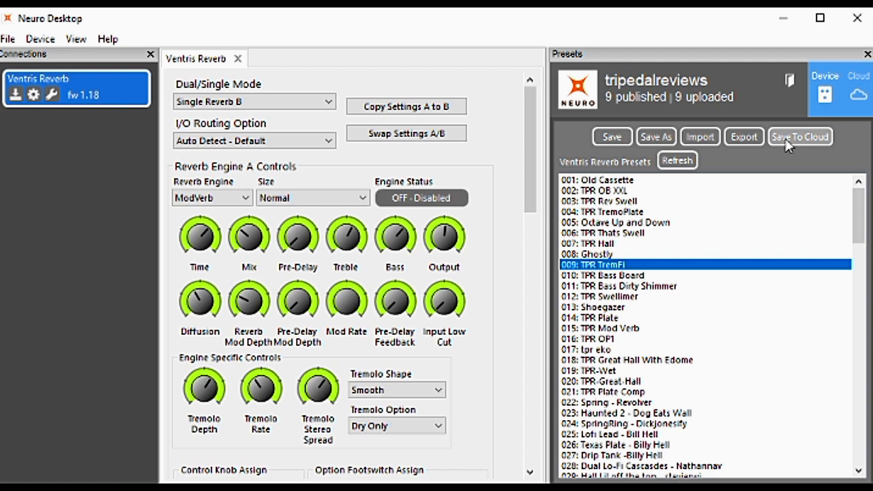
- Save TPR TremFi to the cloud and publish it
left_click(801, 136)
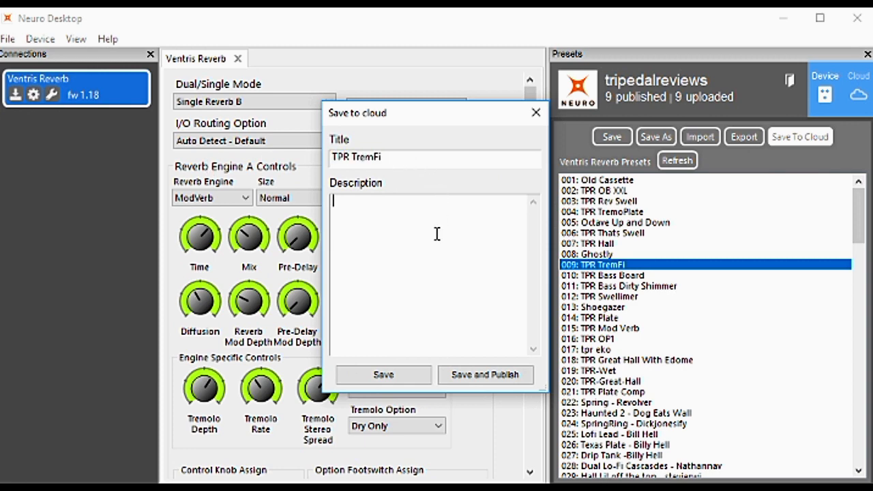
mouse_move(447, 344)
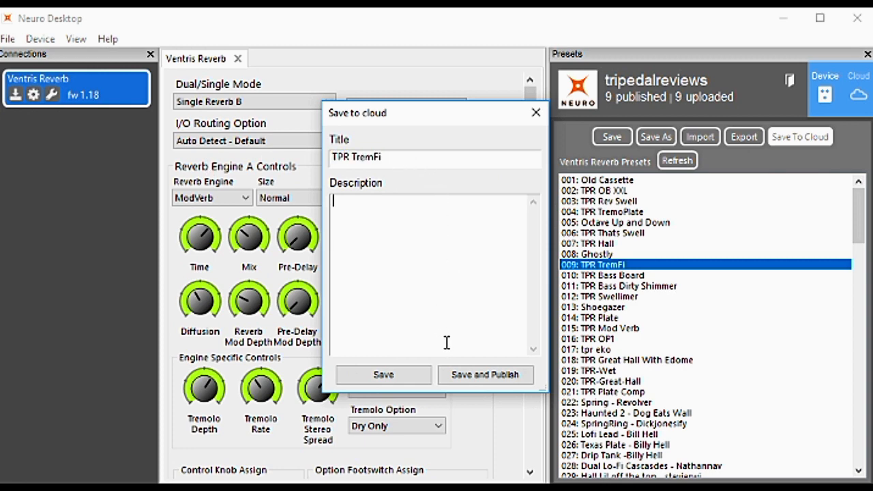
mouse_move(486, 376)
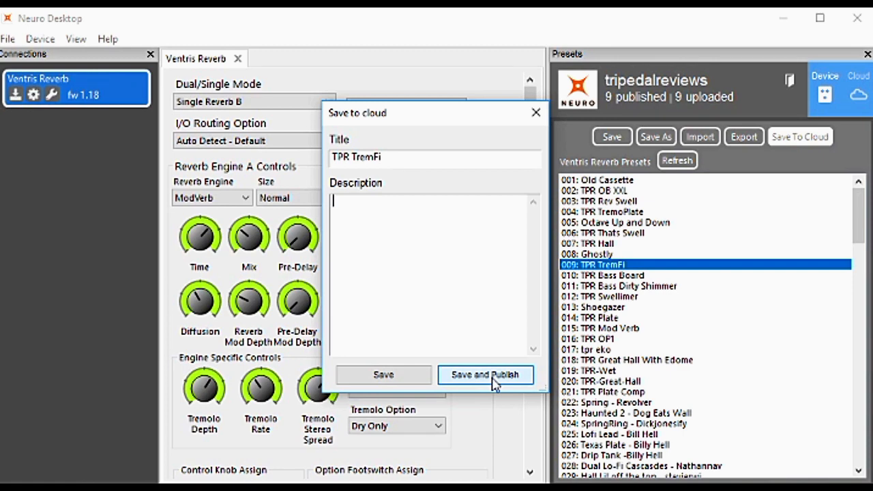
left_click(486, 376)
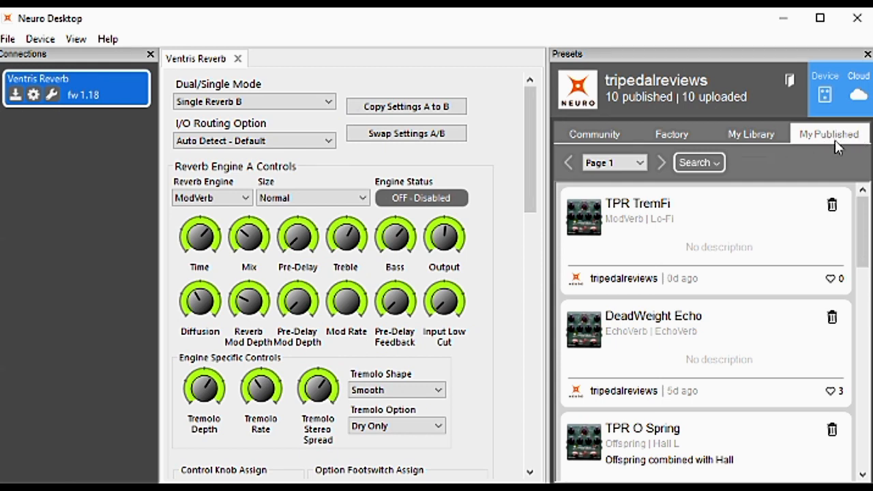
mouse_move(863, 96)
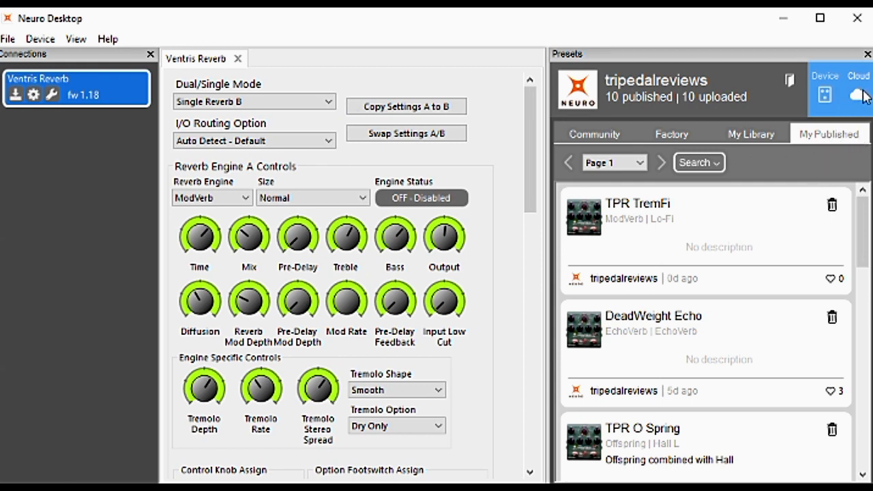
- Load Plate Peaks from My Published and scroll through the published presets
left_click(696, 225)
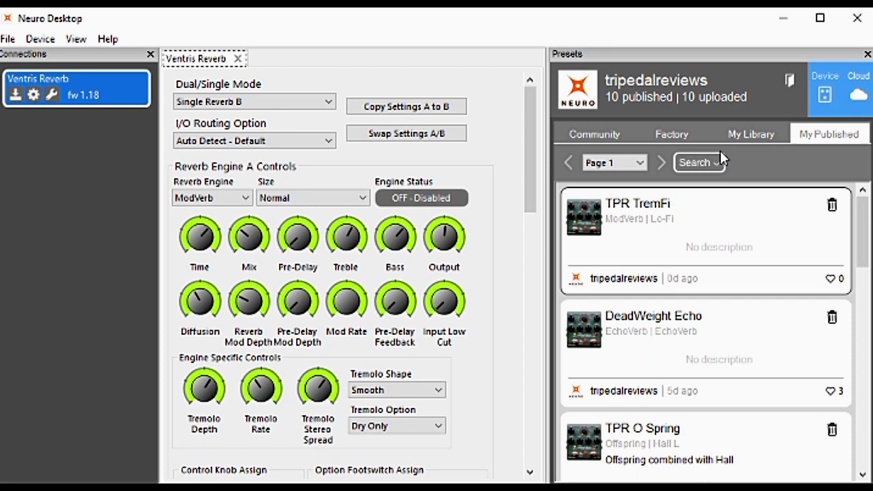
scroll("down", 3)
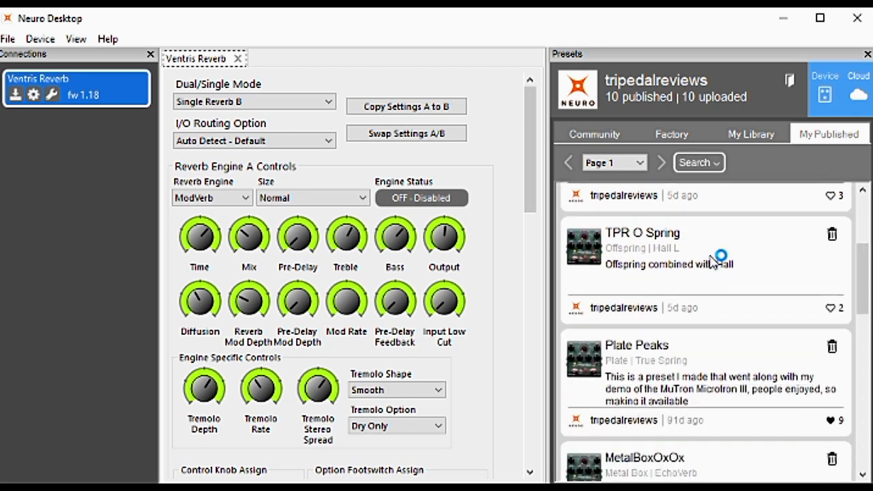
mouse_move(741, 282)
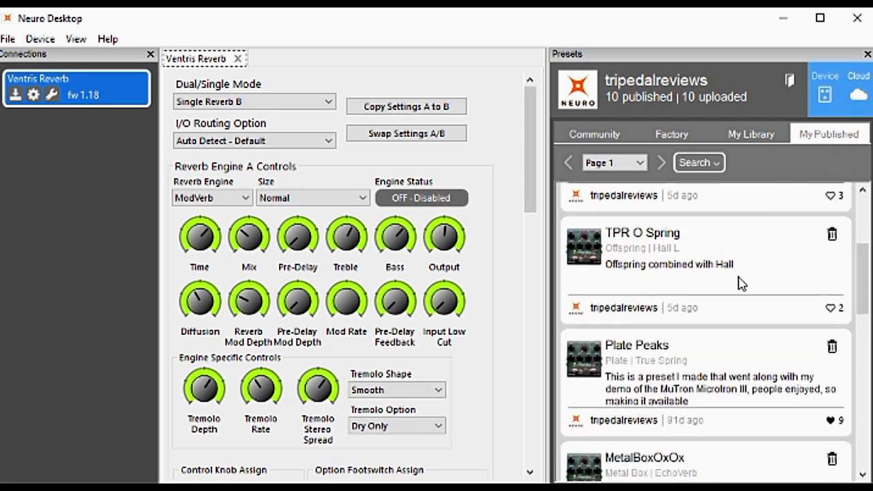
scroll("down", 3)
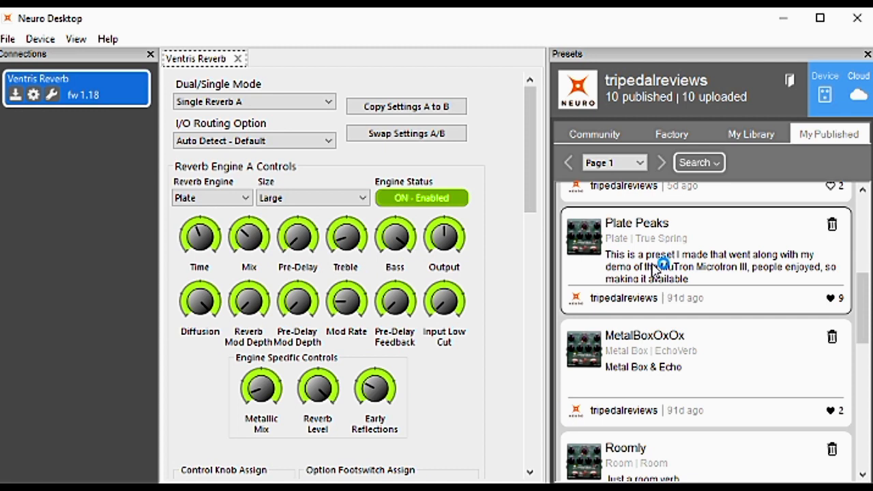
scroll("down", 3)
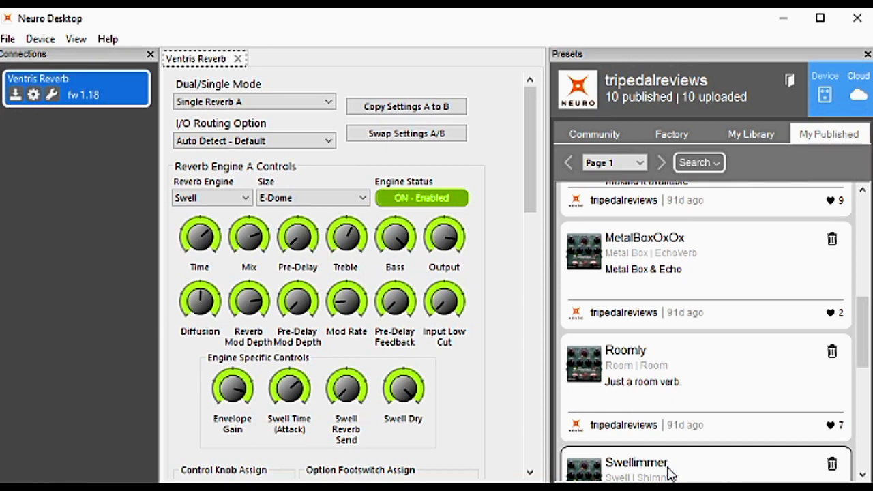
mouse_move(696, 434)
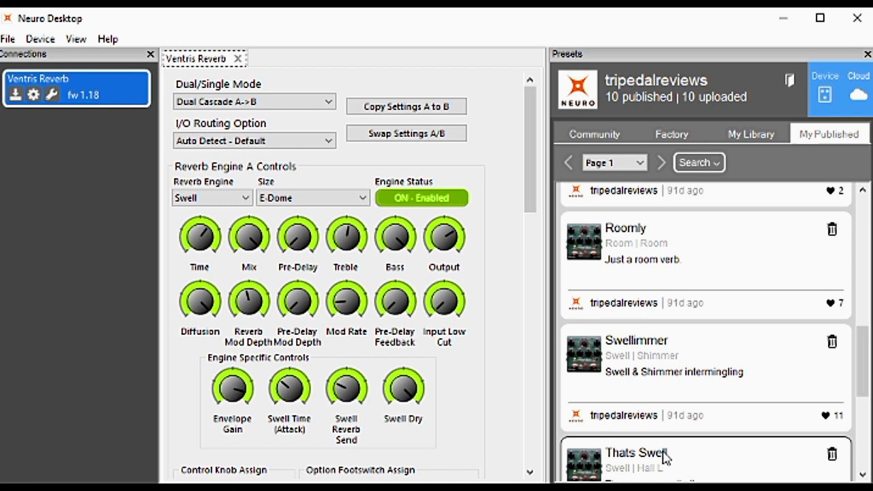
mouse_move(805, 167)
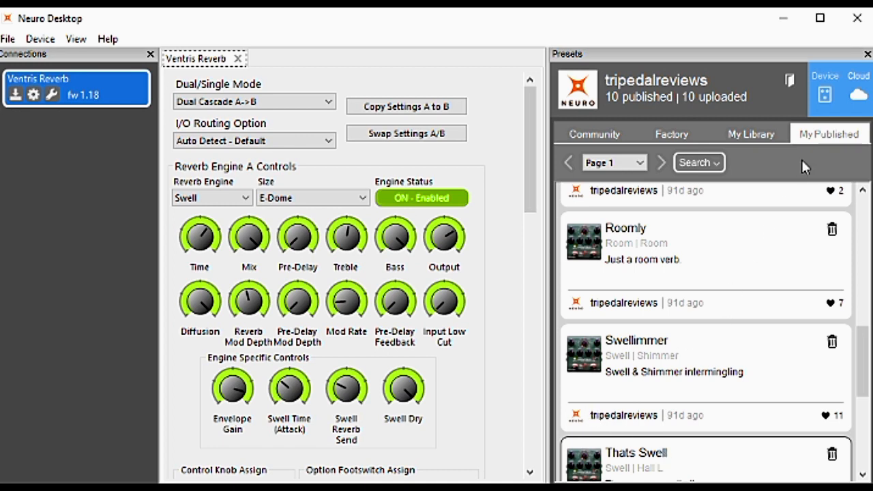
mouse_move(600, 140)
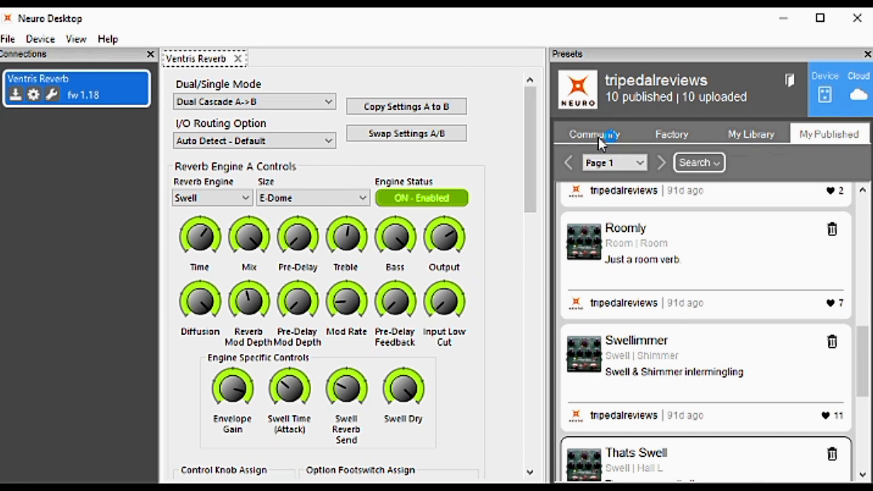
scroll("down", 3)
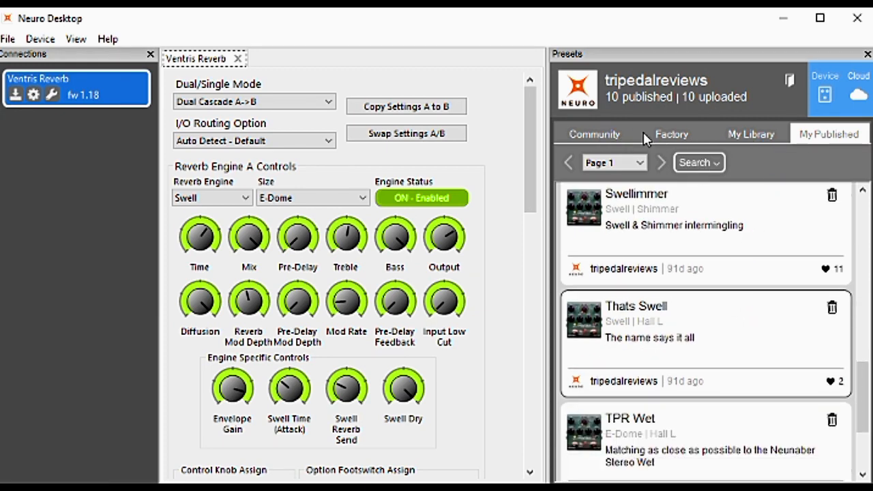
left_click(593, 134)
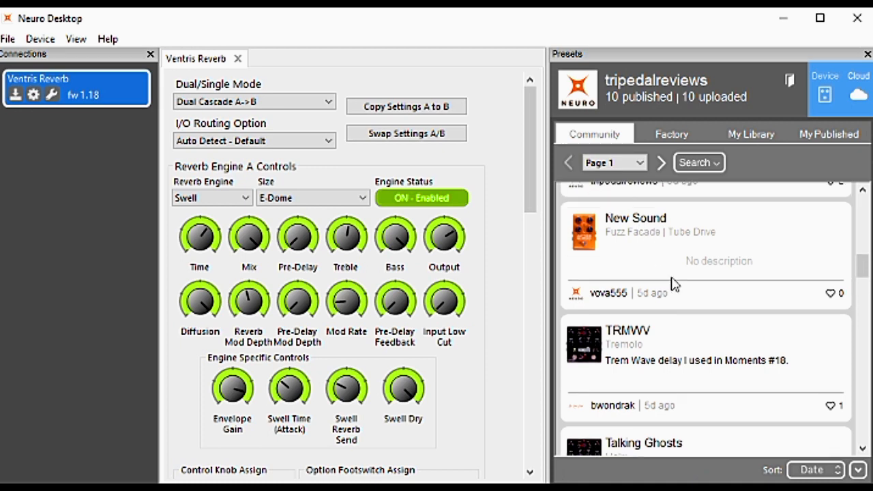
scroll("down", 3)
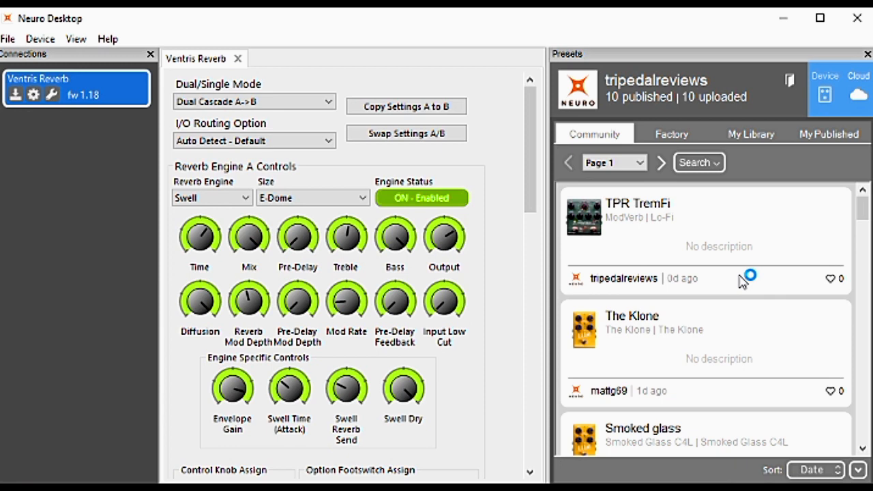
scroll("down", 3)
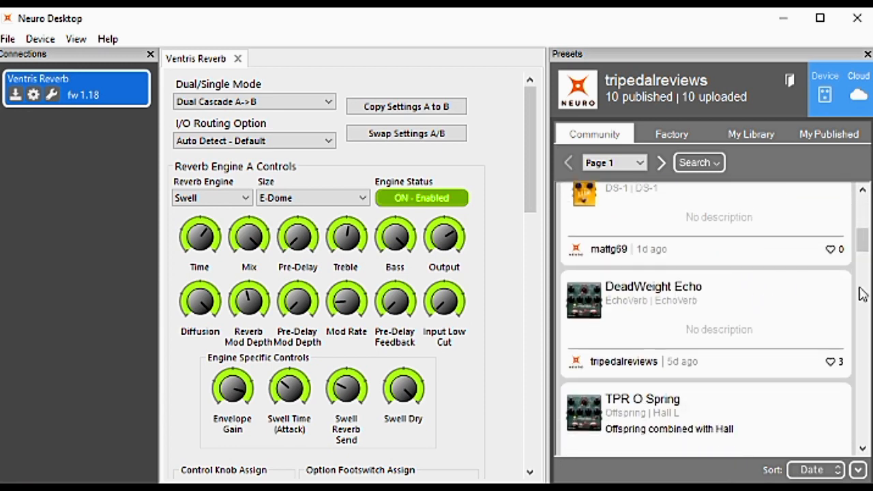
scroll("down", 3)
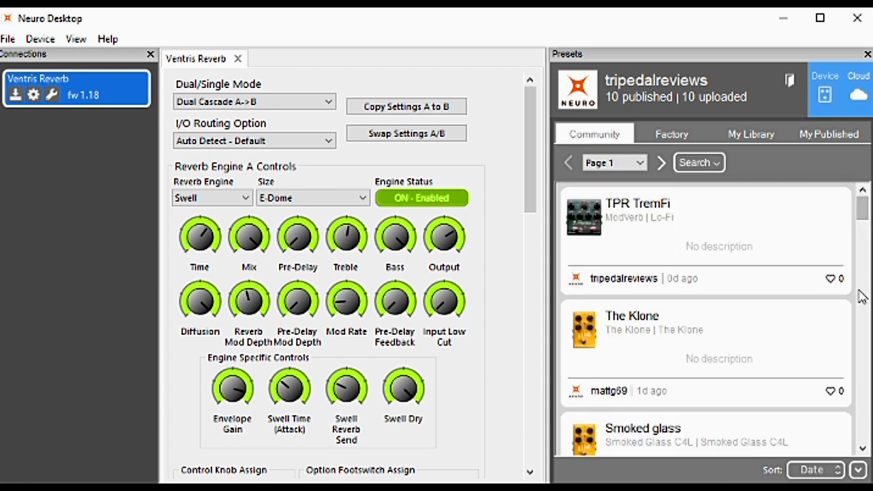
mouse_move(609, 362)
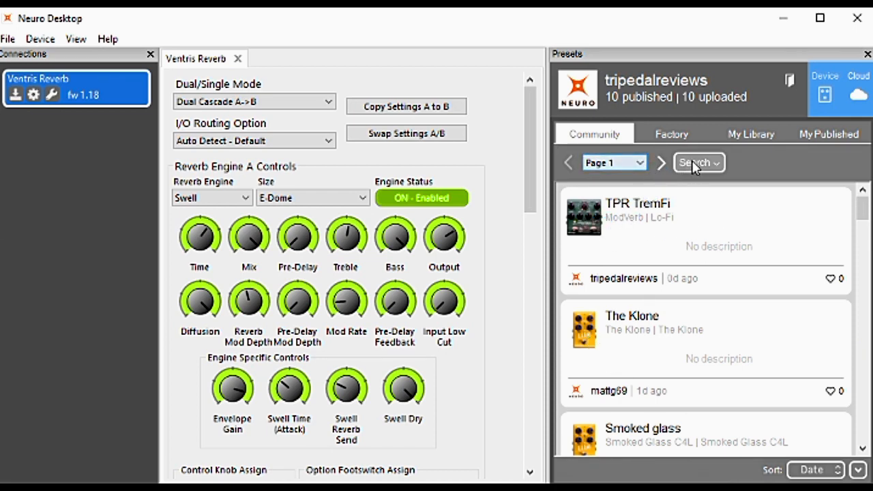
- Filter community presets by Ventris Reverb with Search All scope and submit
left_click(698, 162)
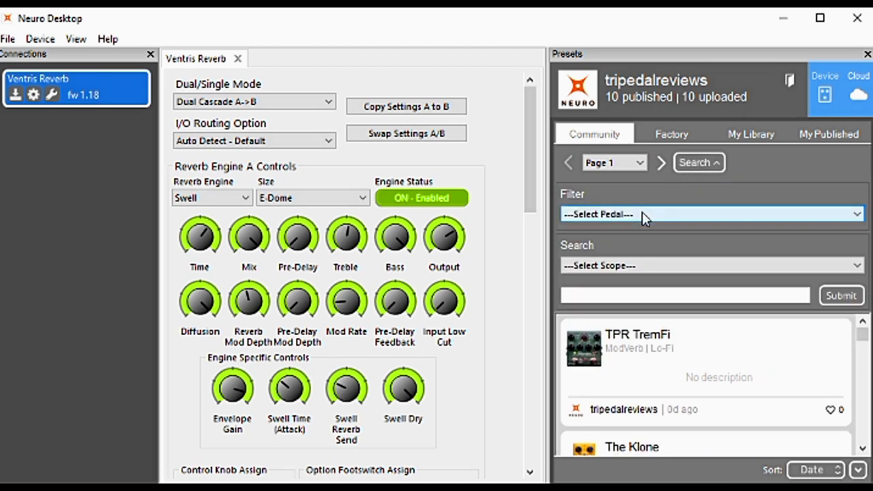
left_click(710, 214)
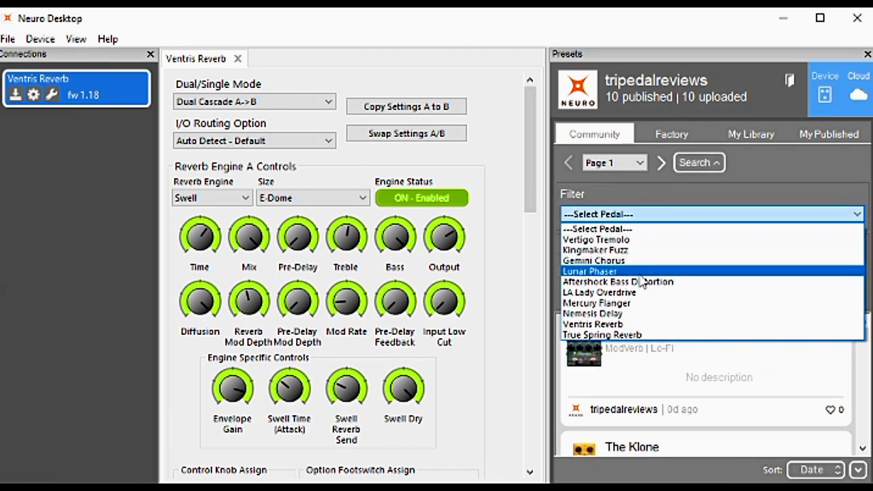
left_click(594, 324)
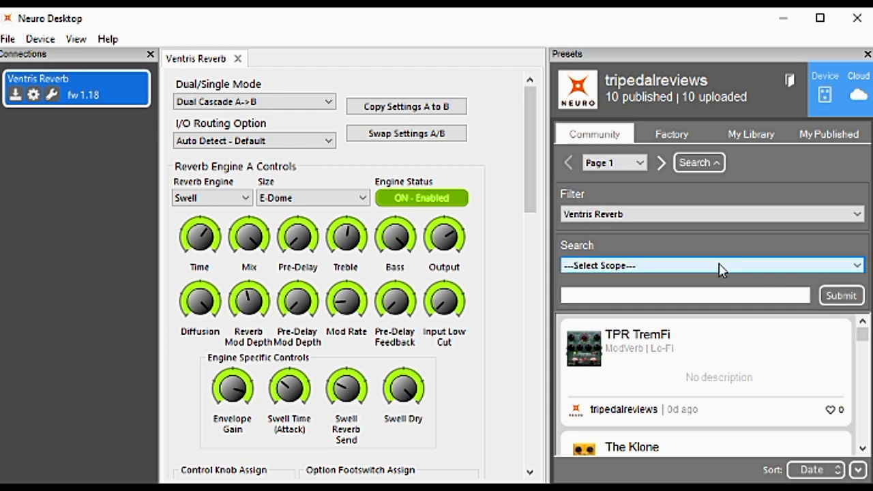
left_click(711, 265)
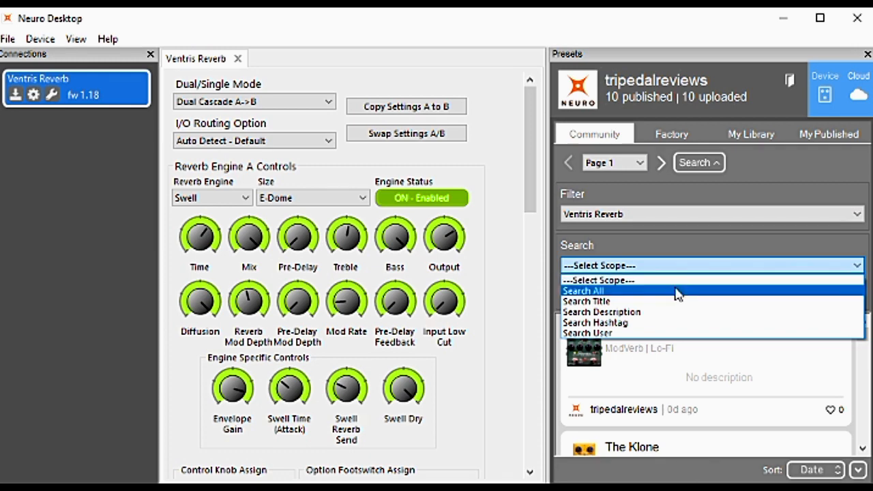
left_click(593, 288)
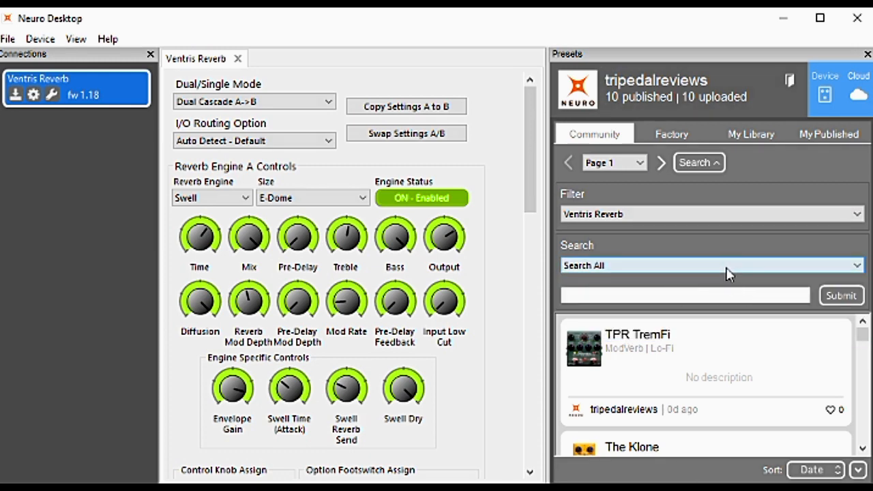
left_click(709, 266)
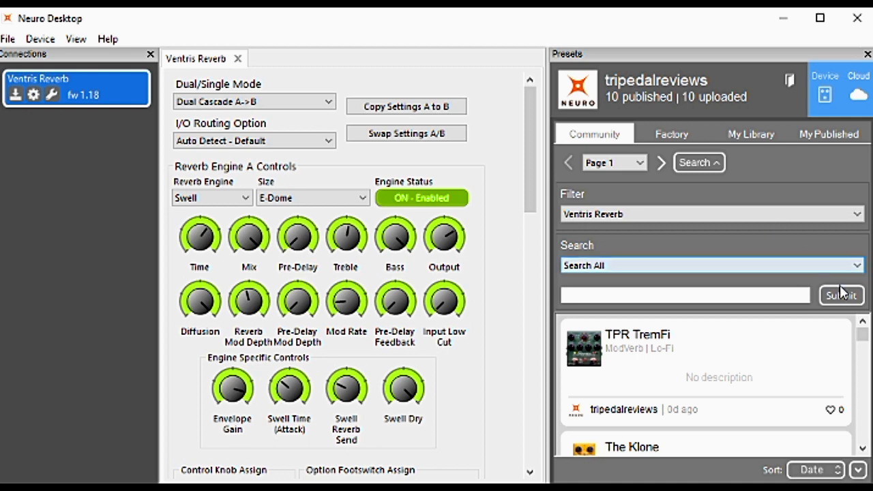
left_click(846, 295)
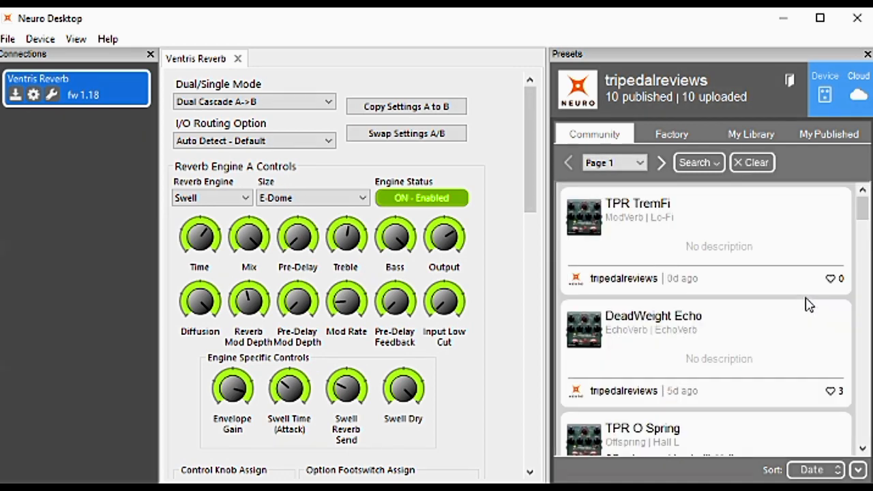
mouse_move(699, 254)
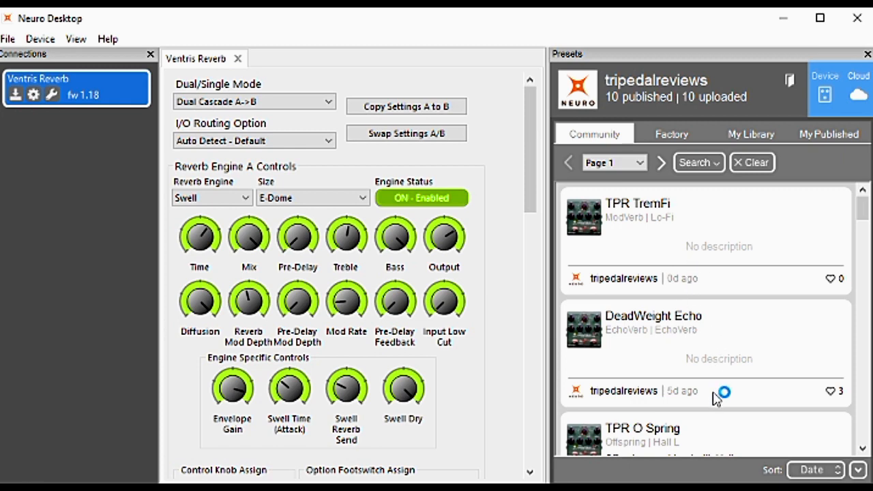
- Audition Resonant Cloud from the filtered results, then return to the pedal's device presets
scroll("down", 3)
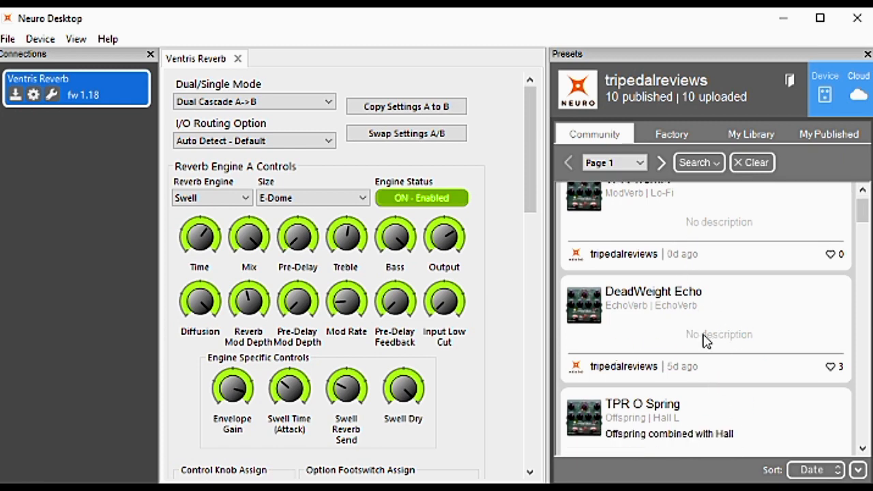
scroll("down", 3)
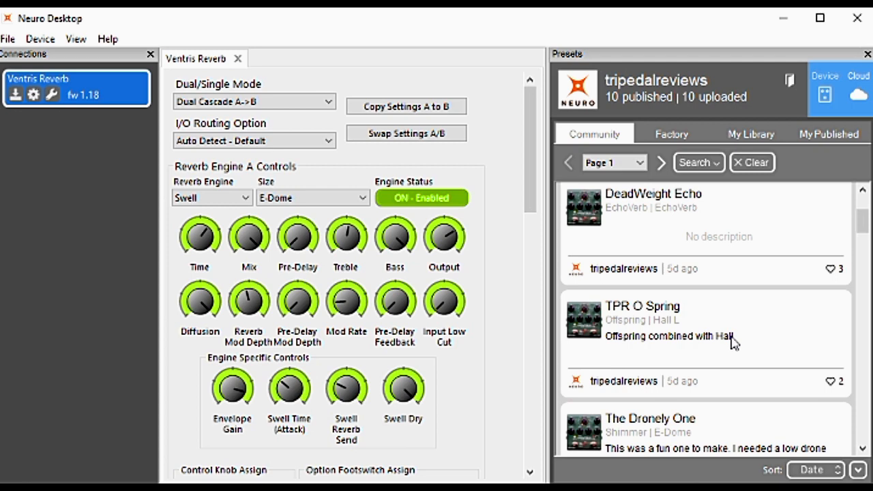
scroll("down", 3)
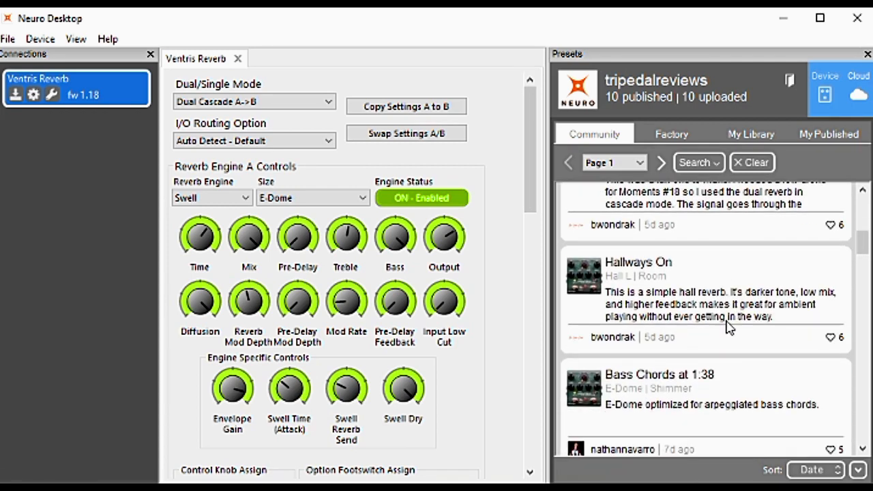
scroll("down", 3)
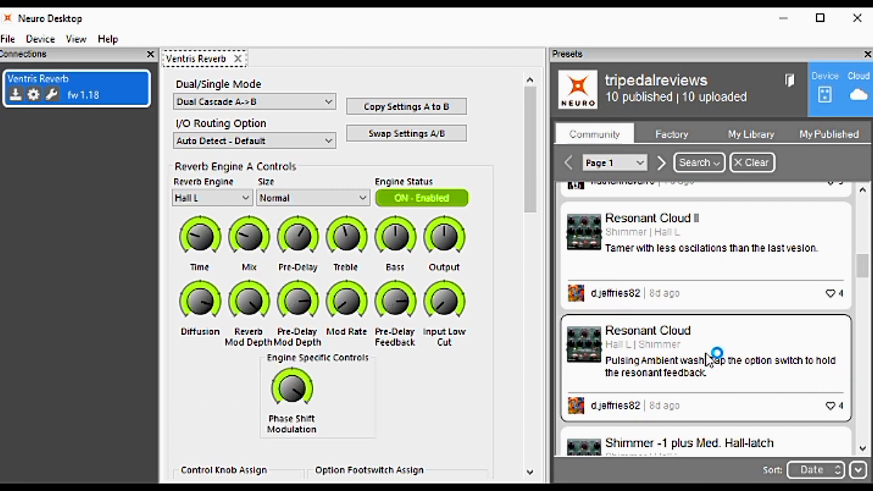
left_click(313, 198)
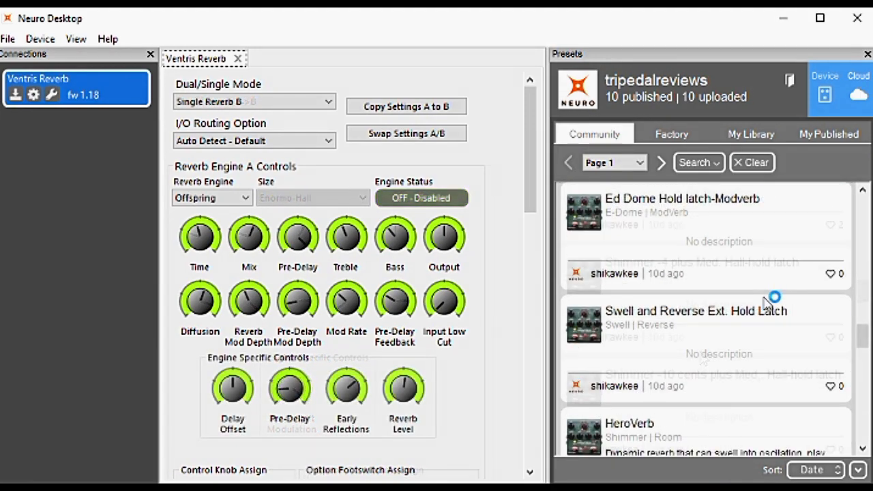
scroll("down", 3)
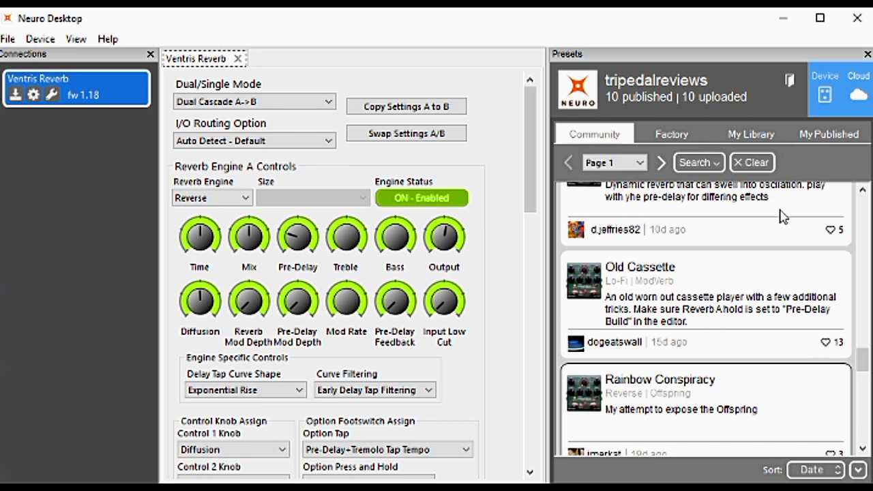
mouse_move(857, 95)
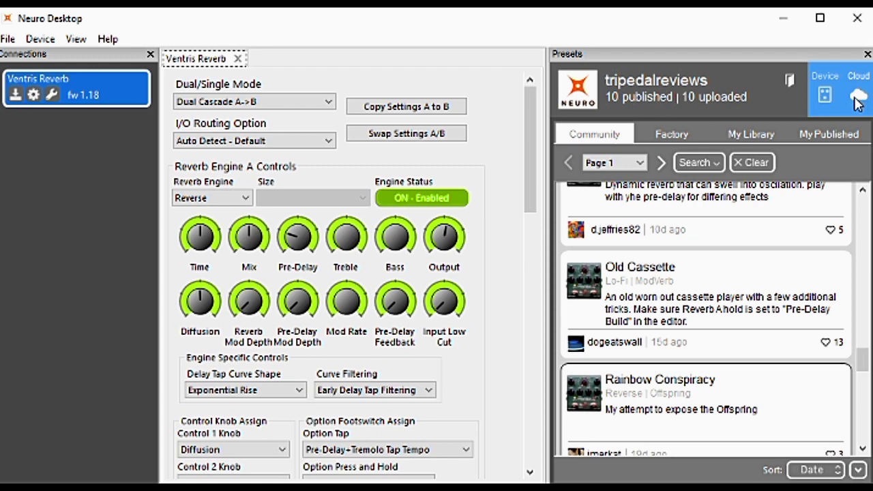
left_click(827, 89)
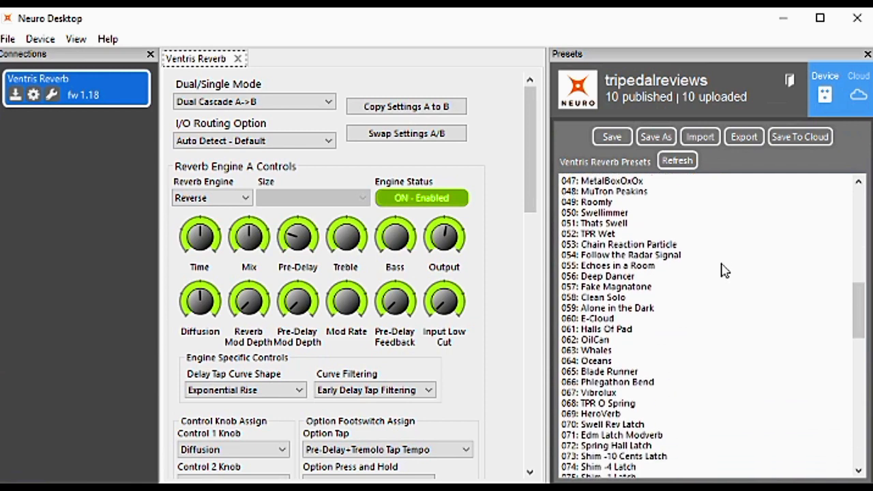
- Scroll the device presets down to the empty slots and begin saving the current sound
scroll("down", 3)
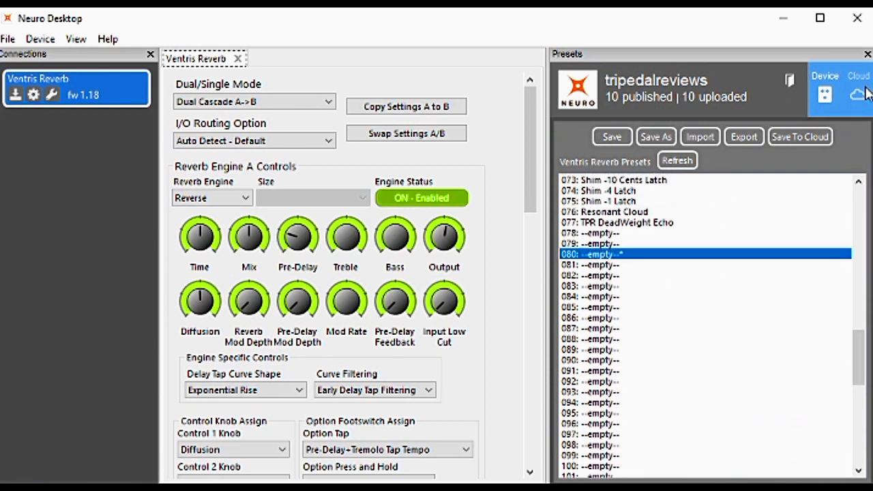
left_click(860, 97)
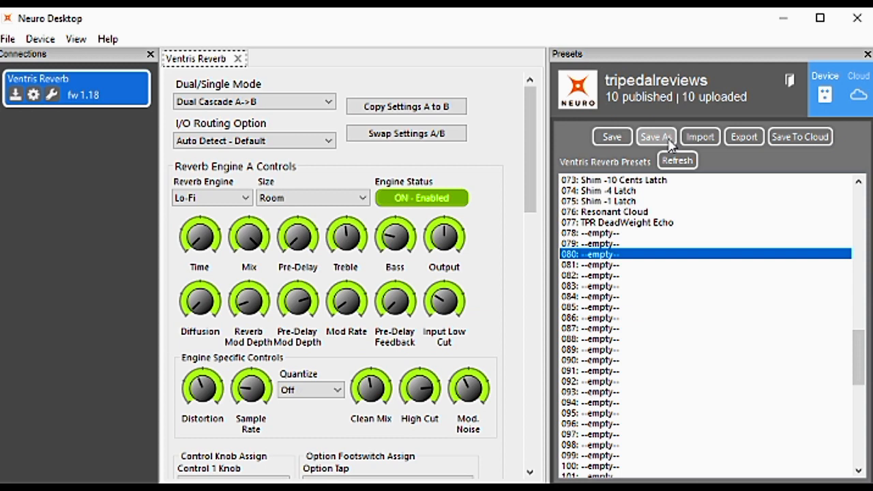
left_click(656, 136)
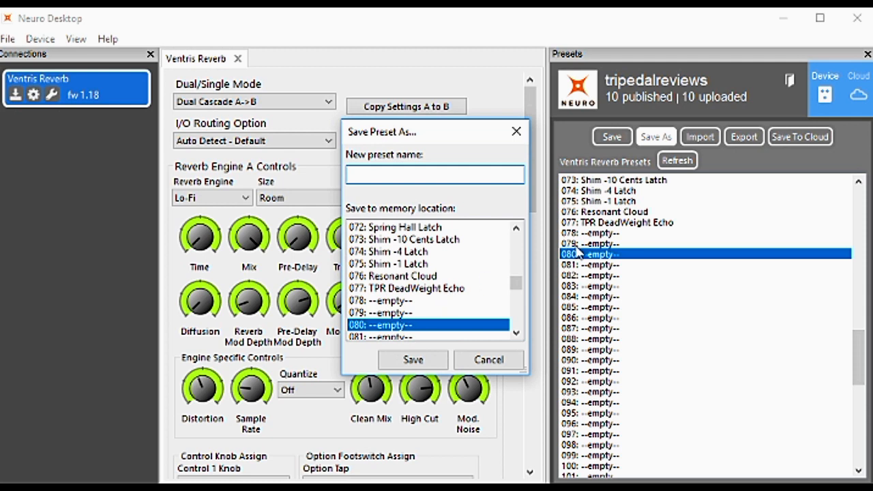
mouse_move(427, 319)
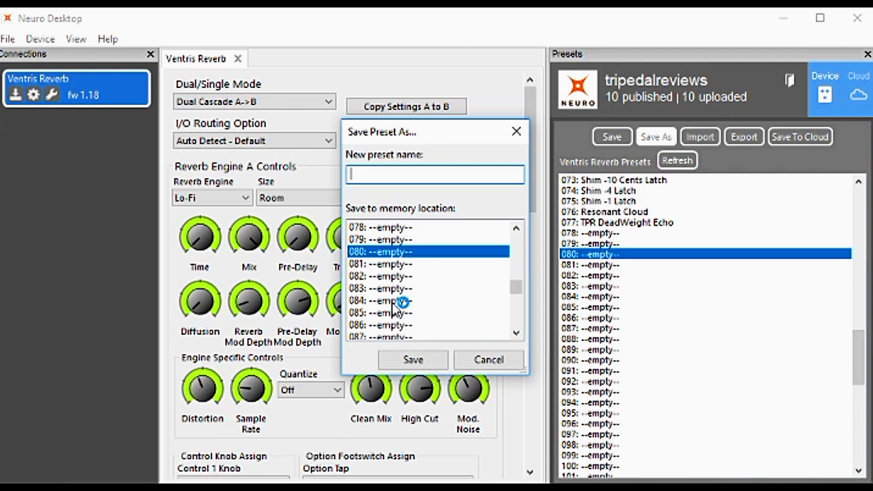
- Save the current sound to memory slot 084 named 'Old Cassette'
left_click(401, 300)
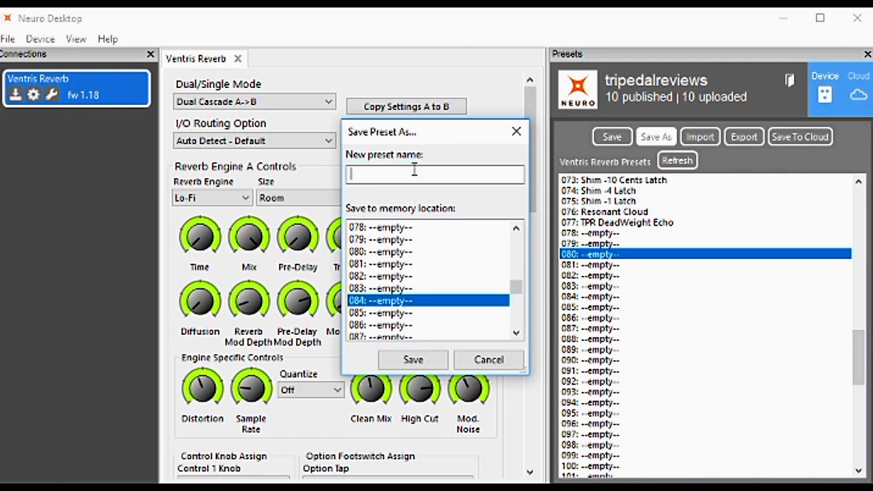
type("Old Casse")
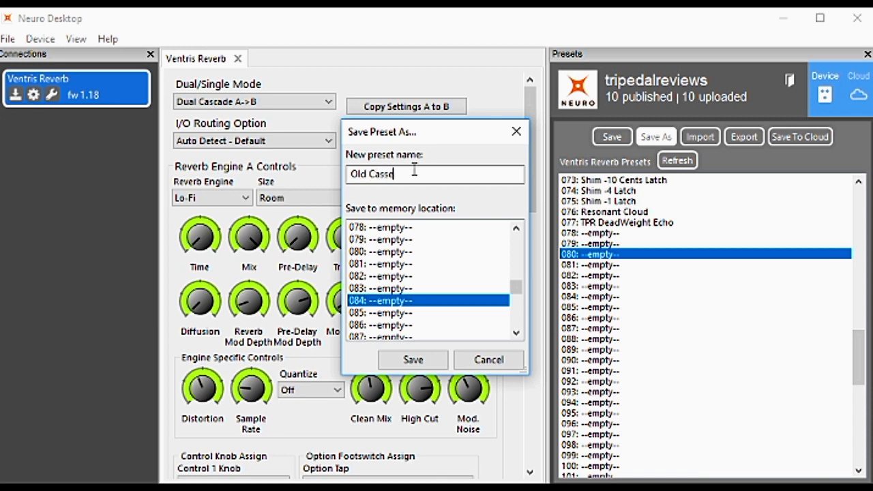
left_click(412, 359)
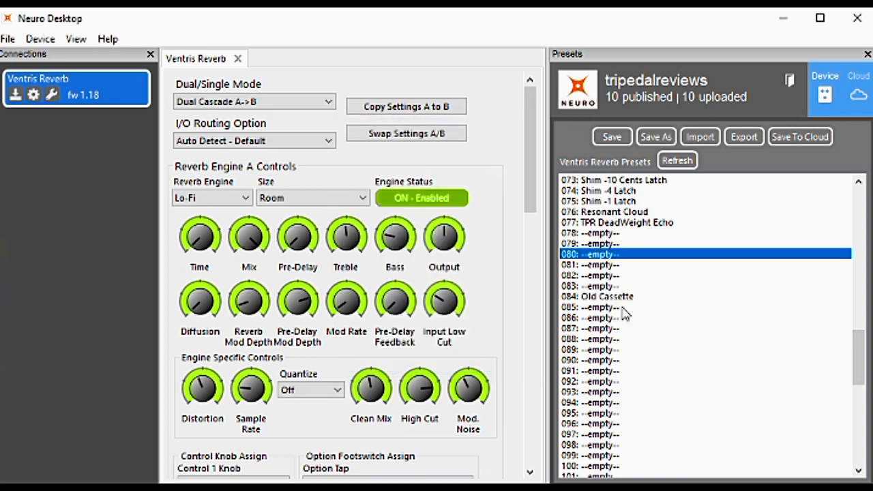
- Erase Old Cassette from slot 084, confirm it's empty, and return to Cloud
left_click(608, 296)
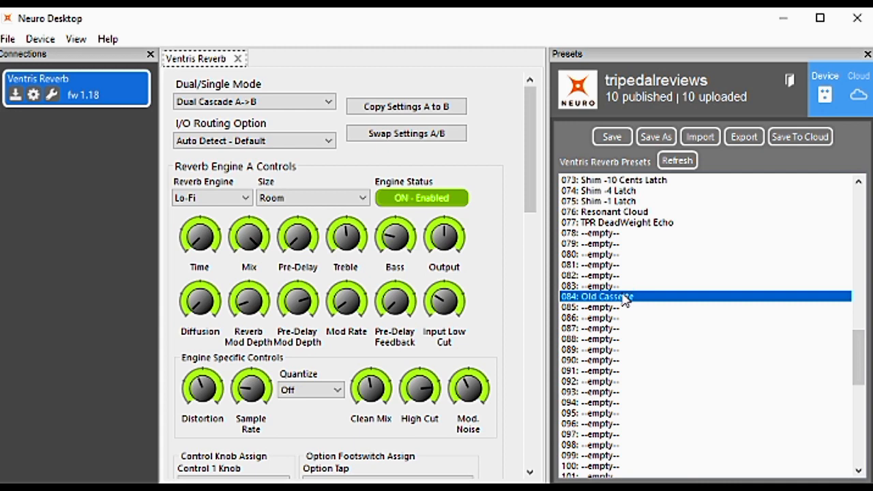
right_click(621, 296)
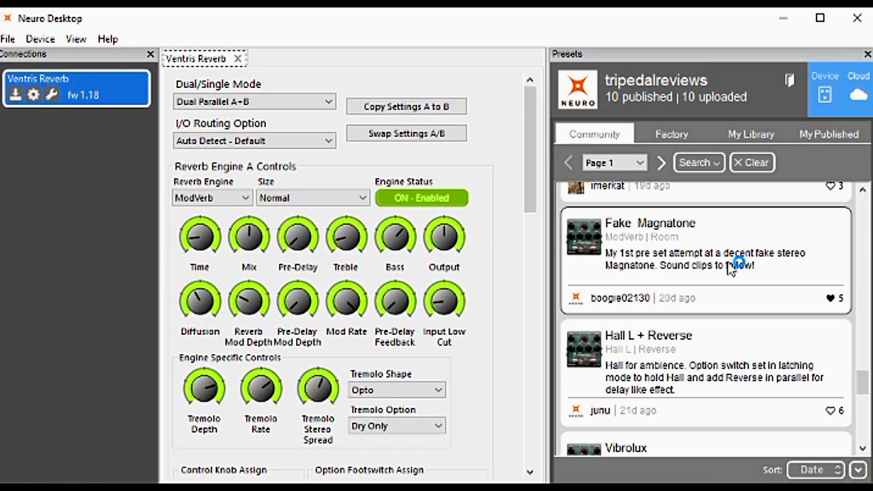
mouse_move(732, 271)
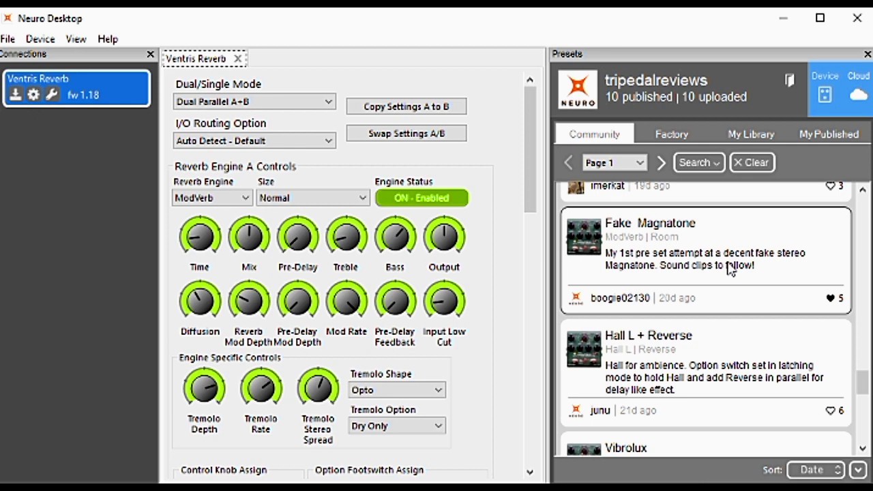
mouse_move(752, 217)
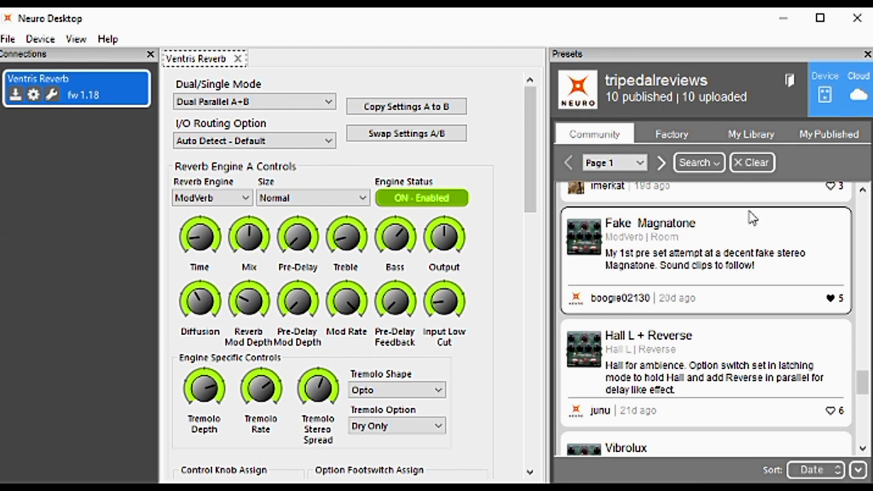
left_click(826, 92)
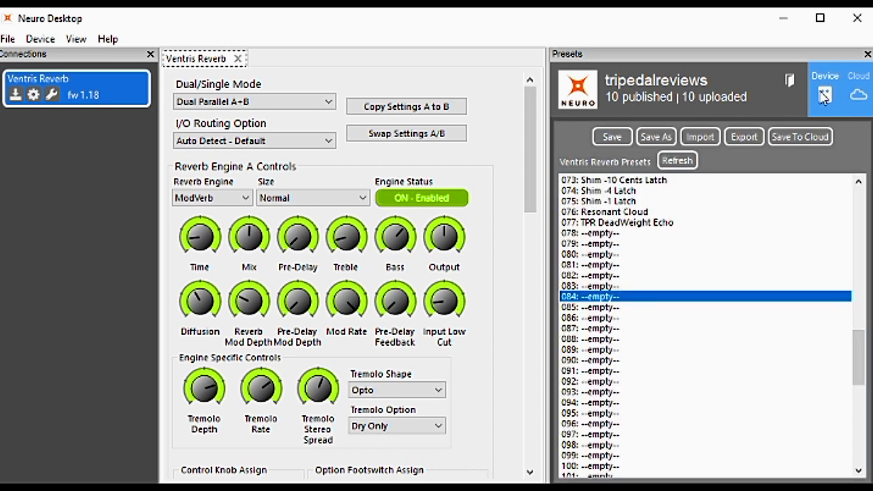
left_click(656, 137)
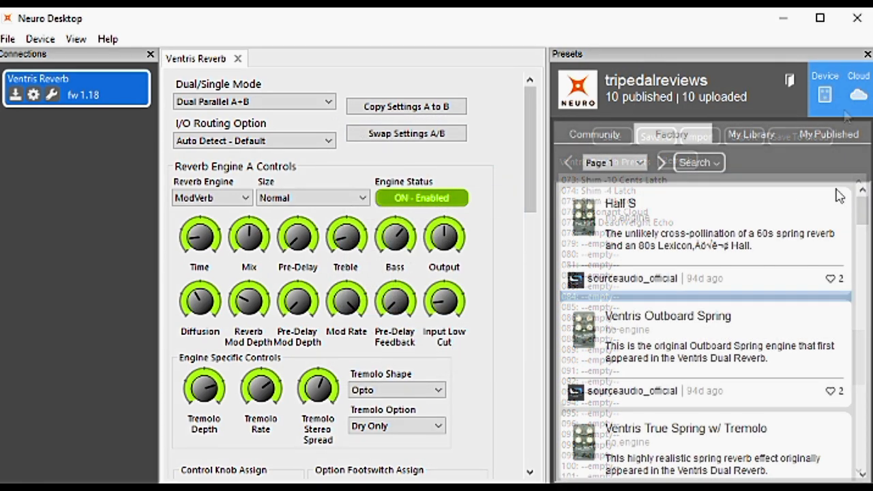
- Open the factory presets and filter them to Ventris Reverb
left_click(672, 133)
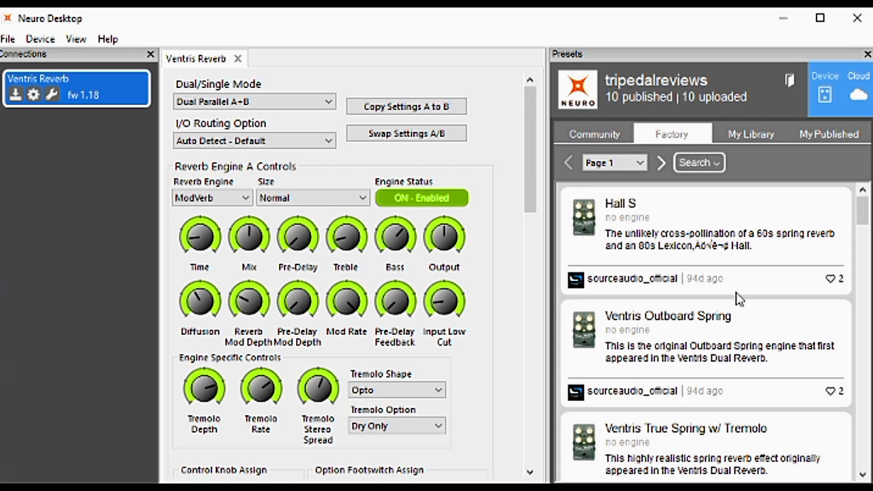
scroll("down", 3)
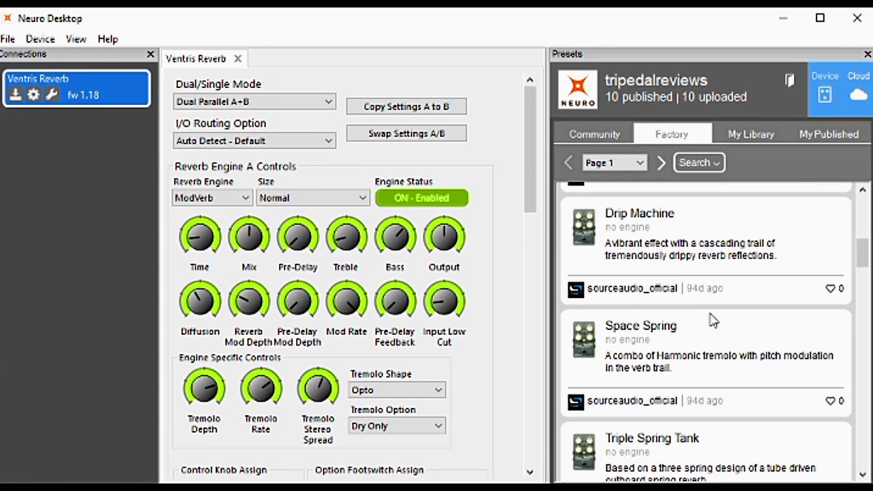
left_click(698, 163)
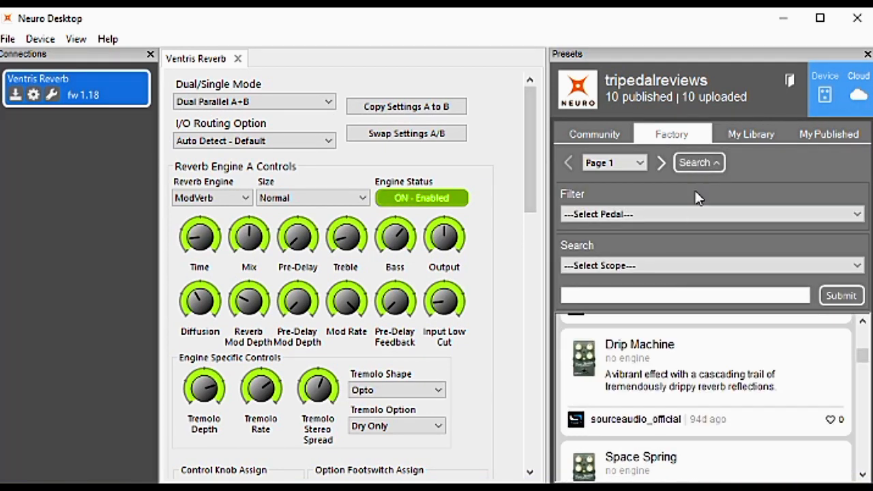
left_click(712, 214)
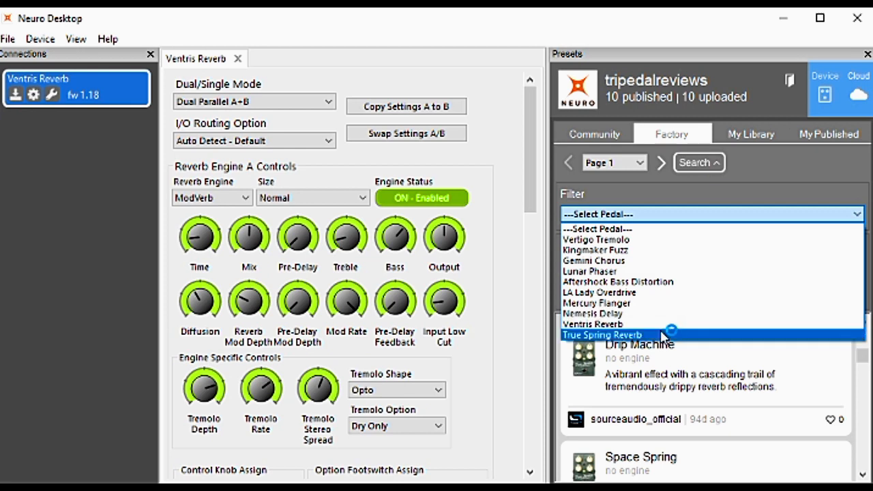
left_click(602, 334)
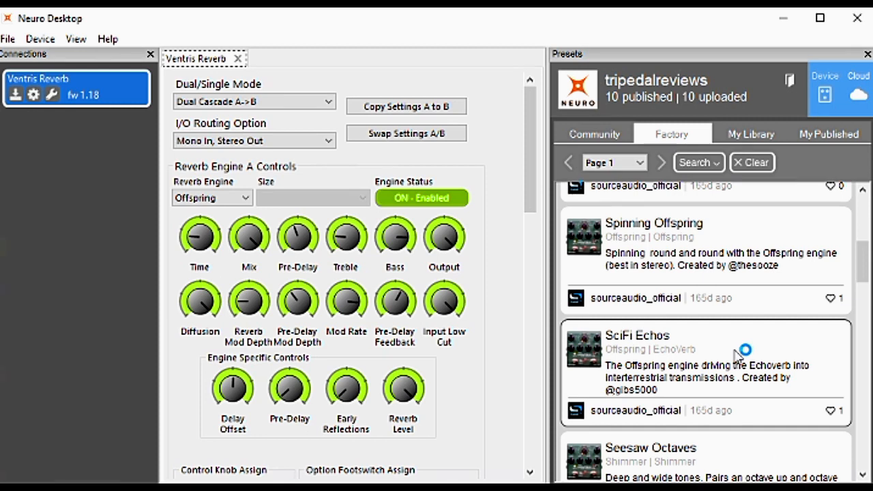
mouse_move(835, 96)
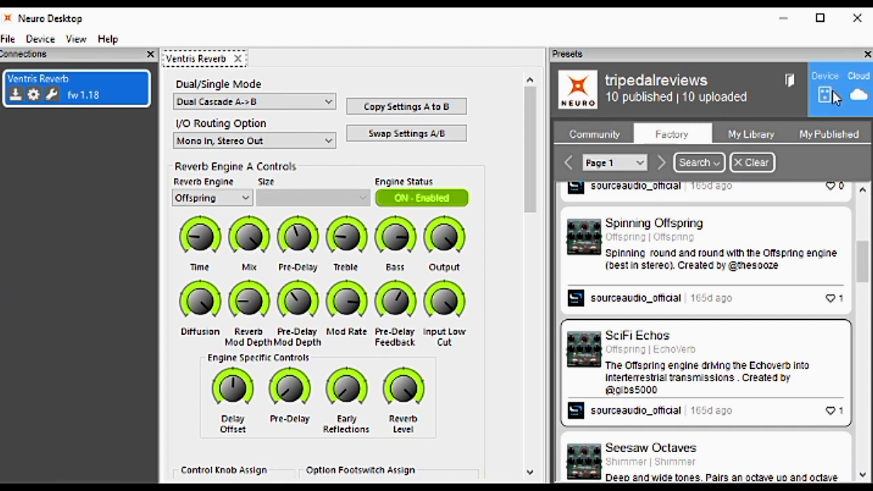
- From the device preset view, review the Ventris Reverb's global hardware options, then close them
left_click(825, 92)
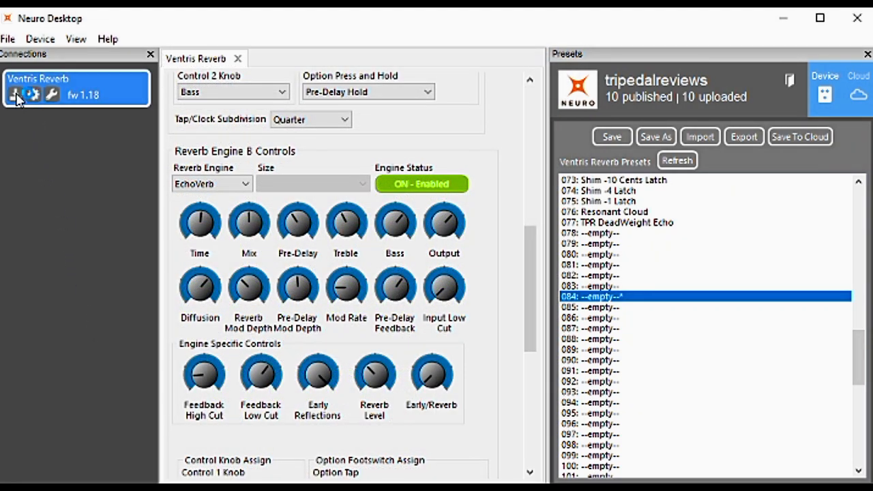
mouse_move(26, 105)
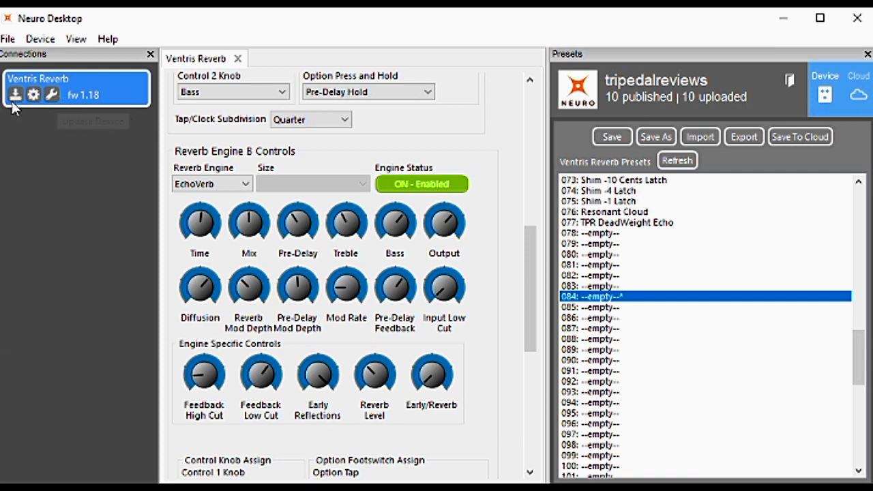
mouse_move(17, 102)
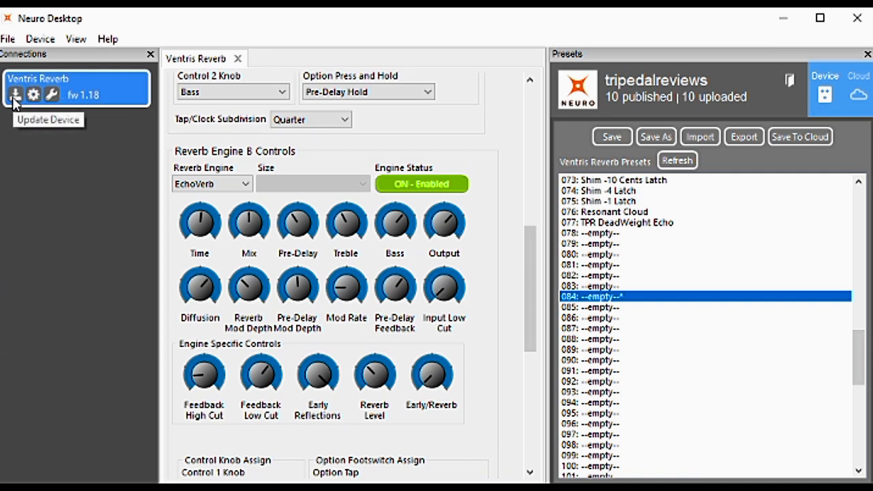
mouse_move(33, 95)
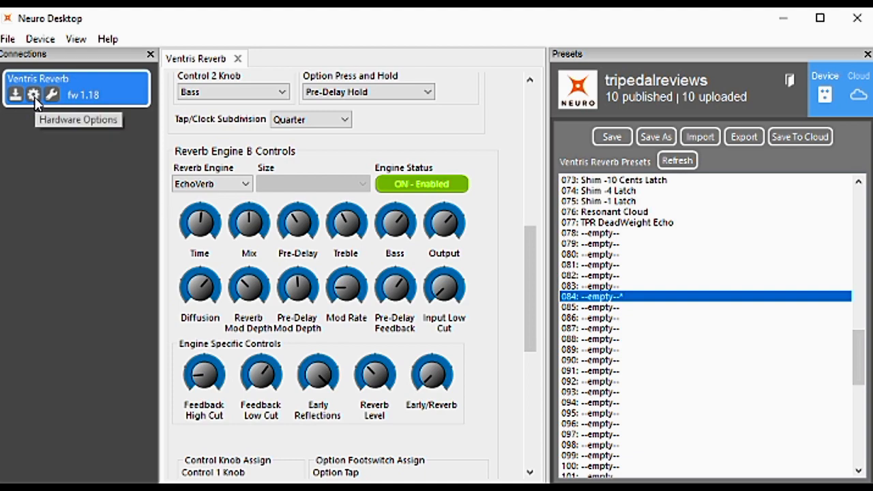
left_click(33, 93)
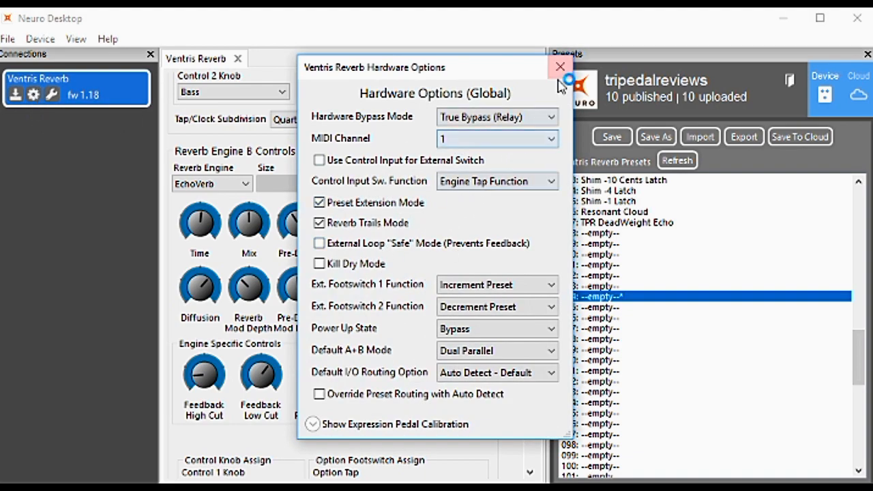
left_click(560, 66)
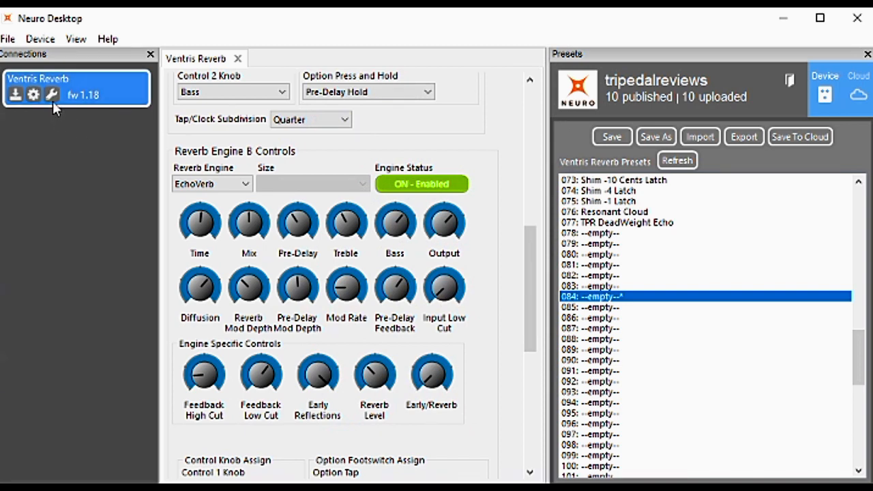
mouse_move(52, 95)
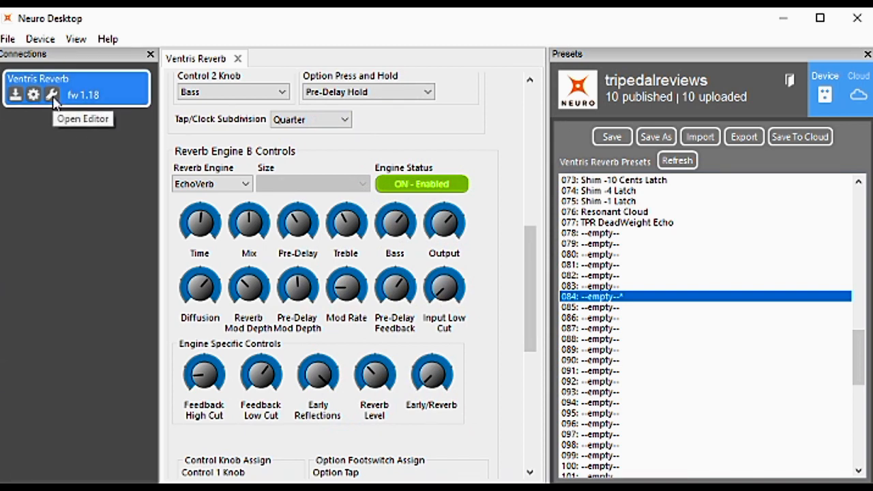
mouse_move(730, 312)
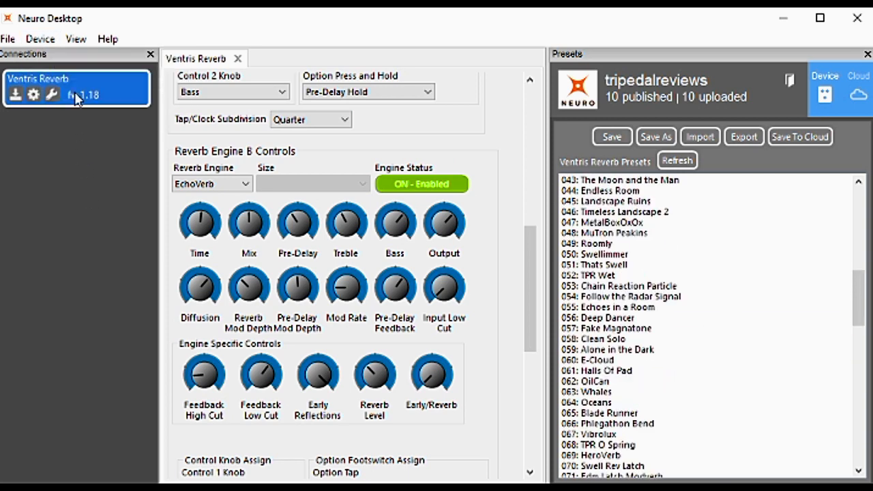
- Browse the View menu and the Device menu's backup and factory reset options
left_click(78, 36)
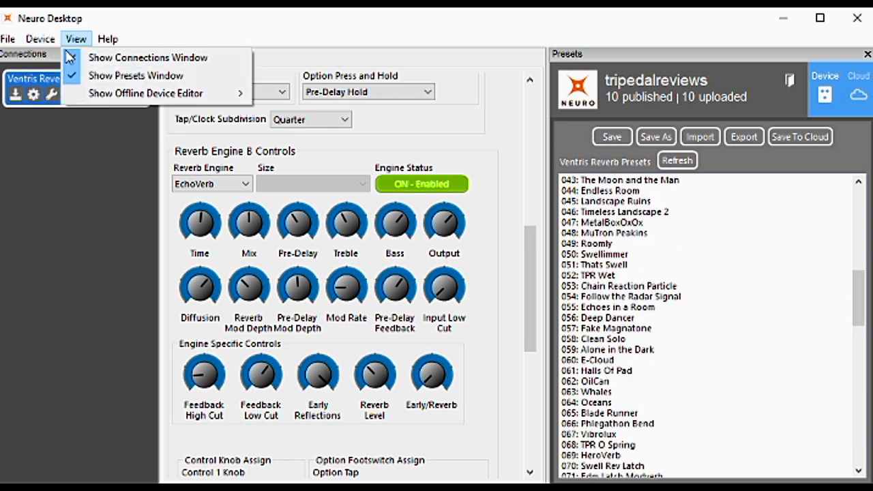
left_click(43, 35)
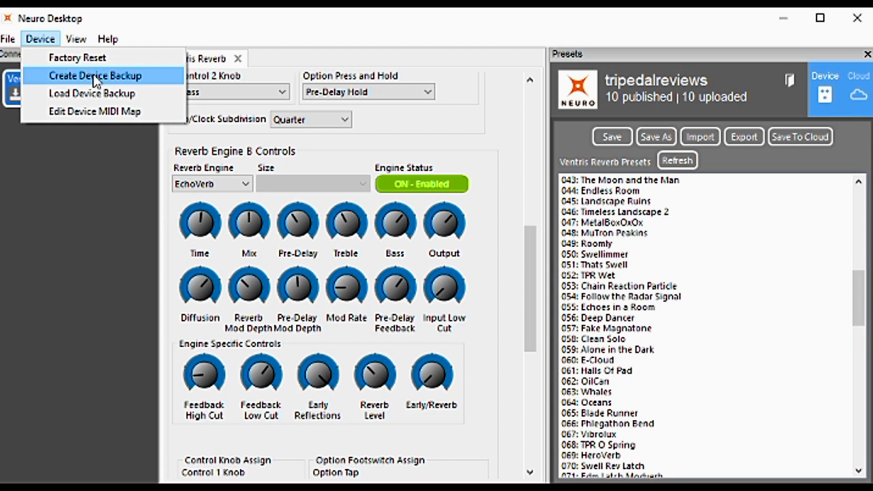
mouse_move(92, 94)
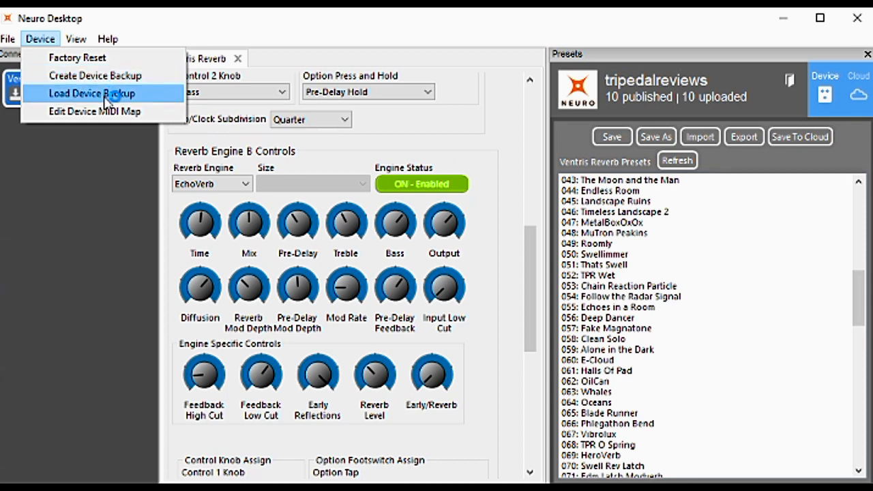
mouse_move(90, 75)
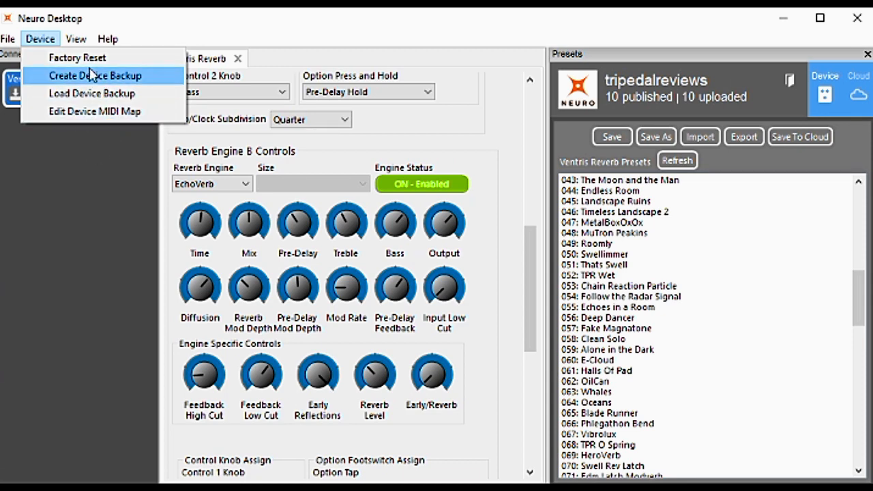